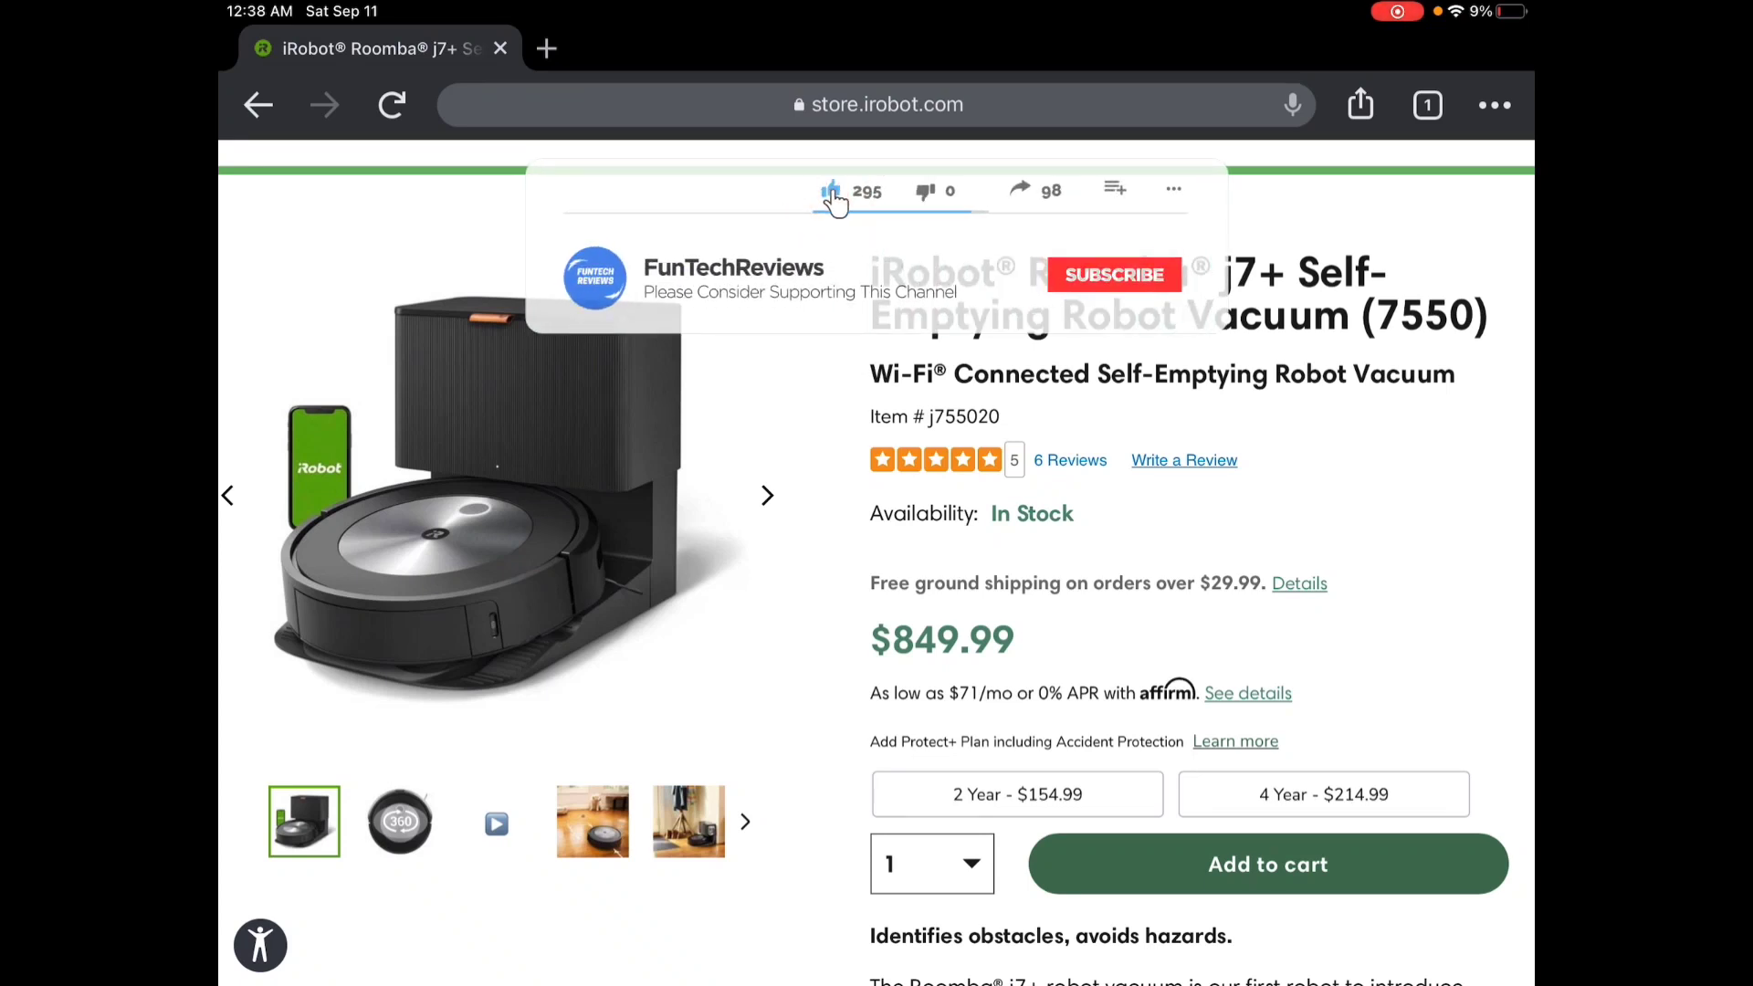
Switch the j7+ gallery to the second thumbnail showing the underside's green rubber brushes.
{"action": "left_click", "coordinate": [1112, 275]}
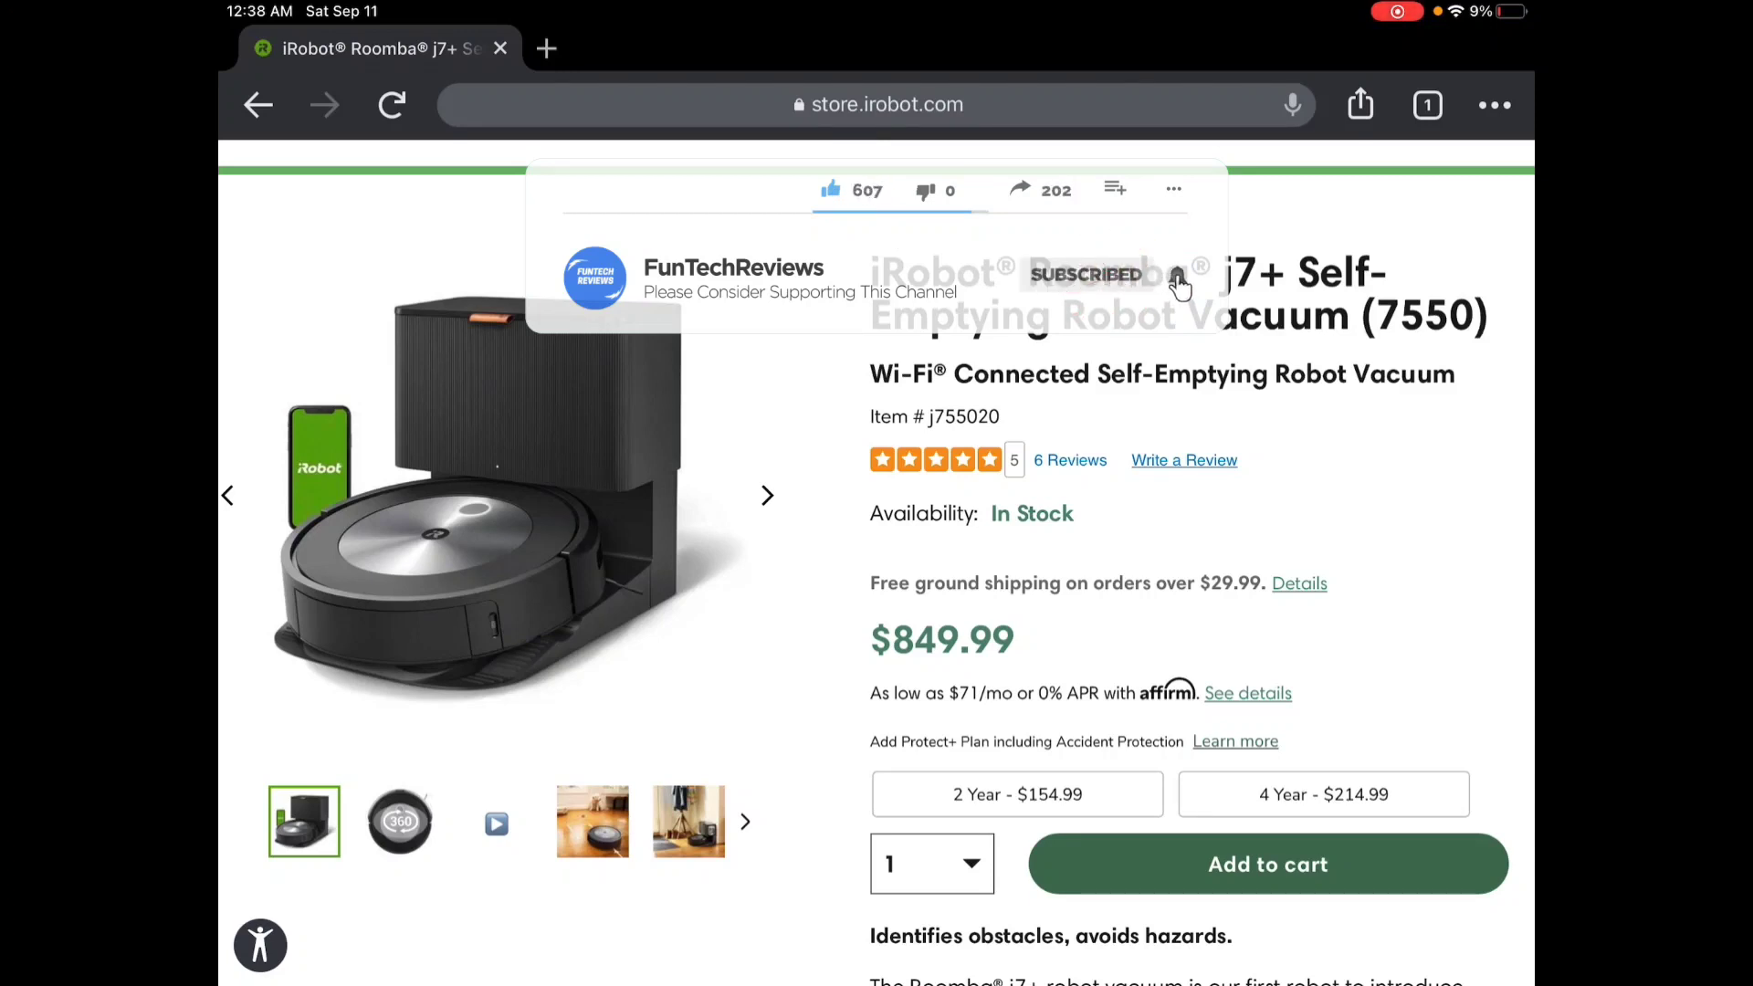
{"action": "type", "text": "Great video. Th"}
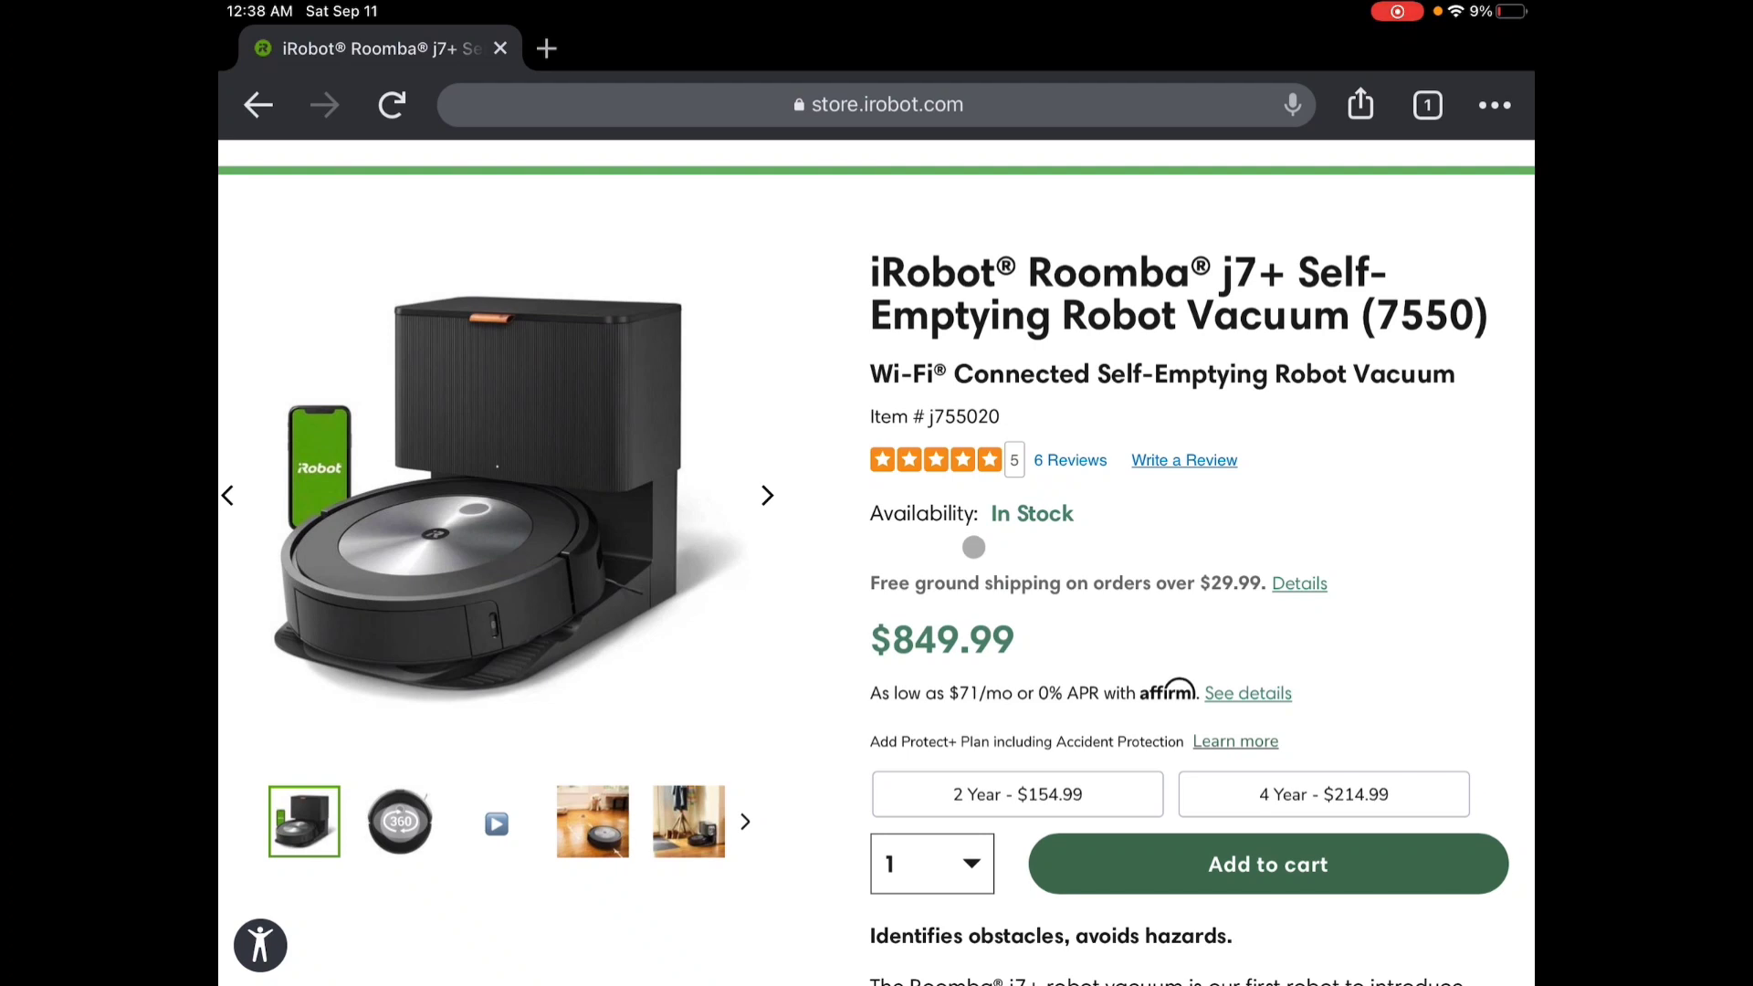
{"action": "left_click", "coordinate": [399, 821]}
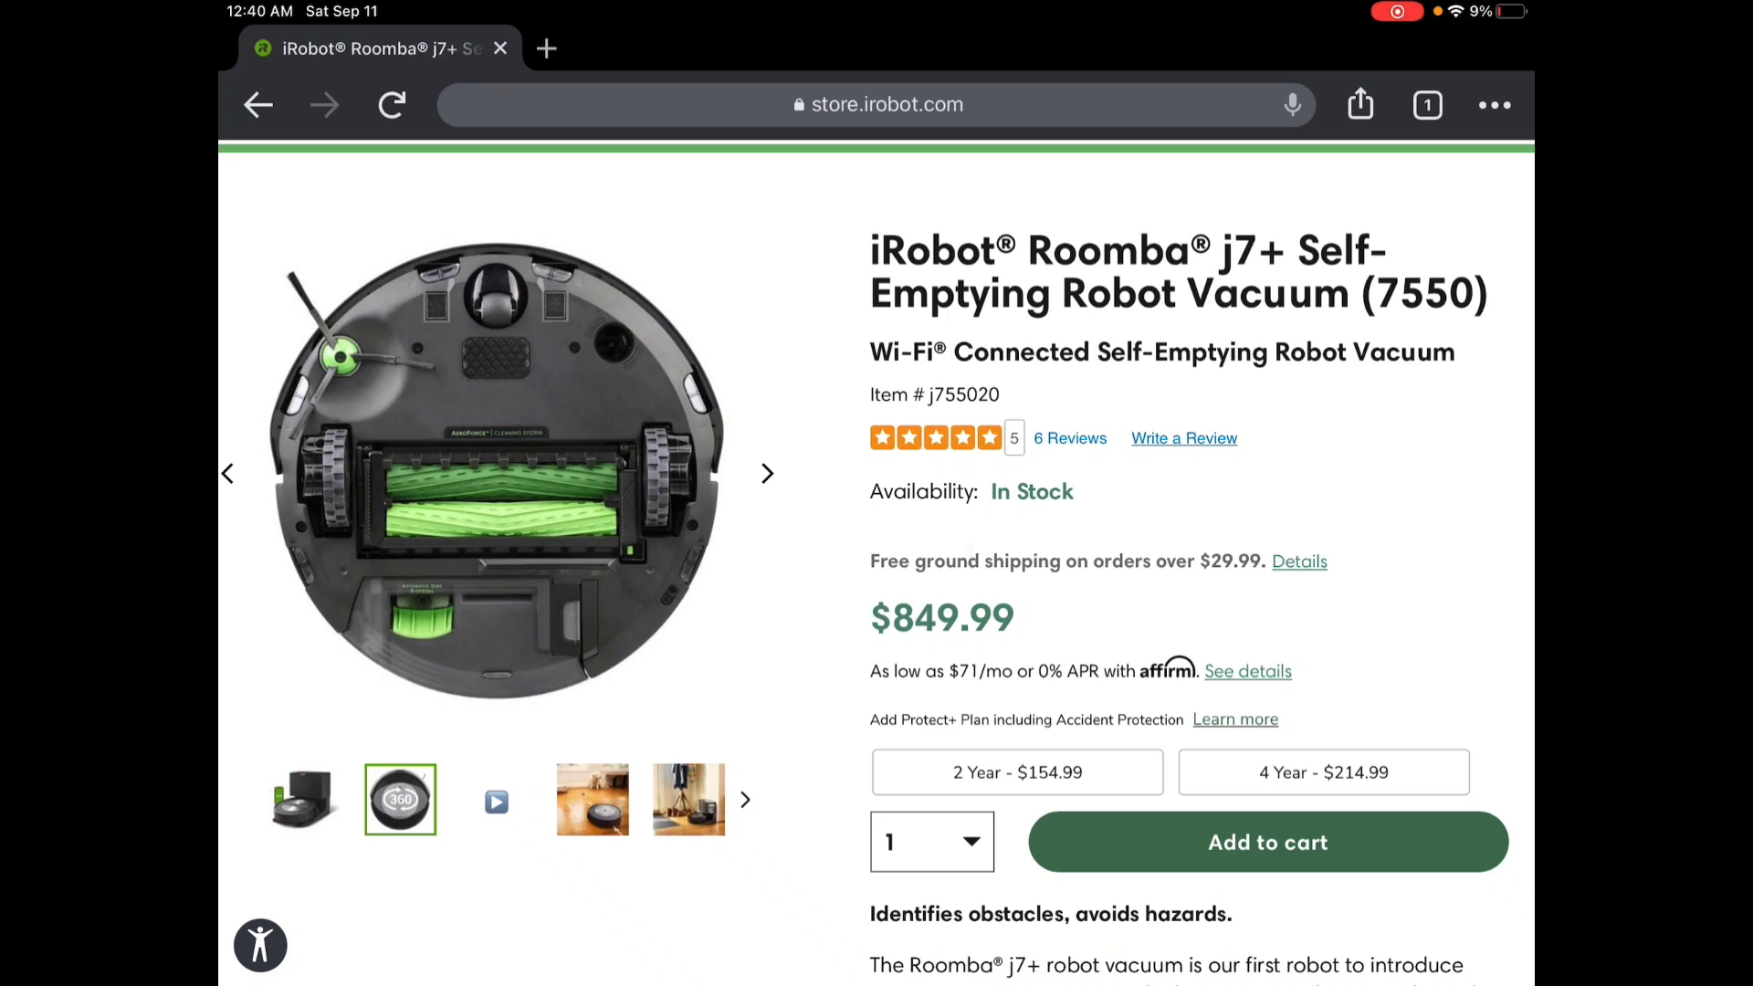
Scroll past the j7+ description to the FAQ section with Imprint Smart Mapping.
{"action": "scroll", "scroll_direction": "down", "scroll_amount": 3}
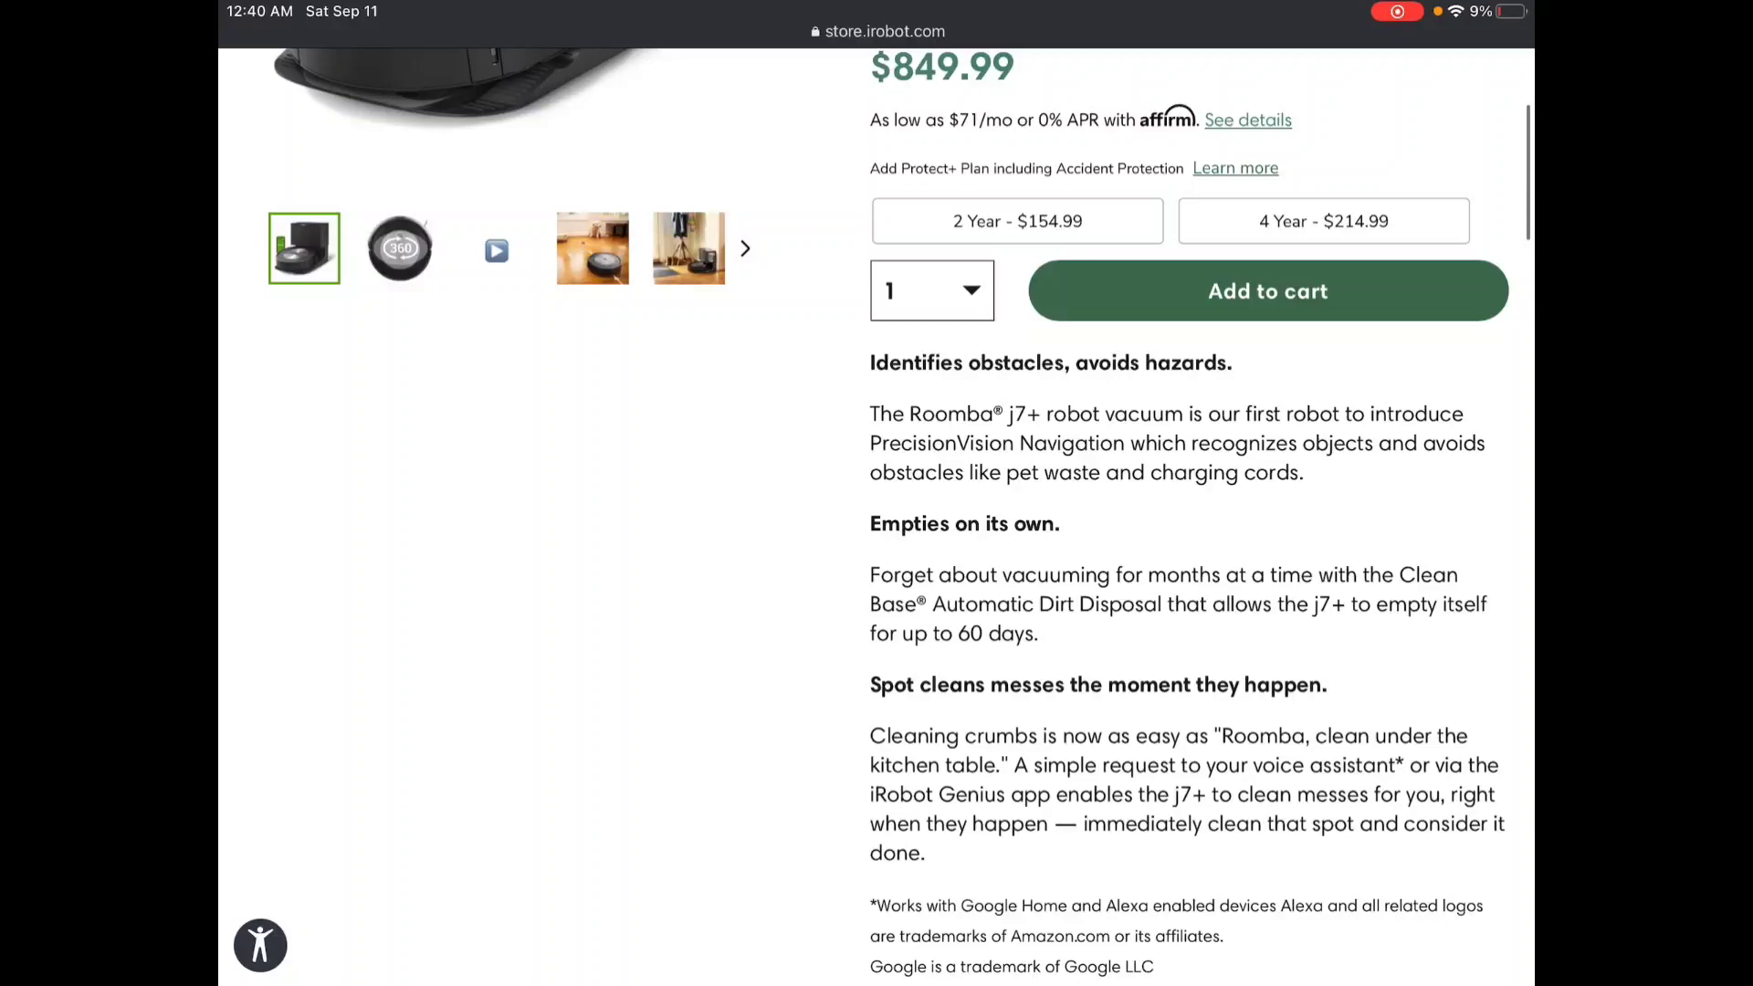
{"action": "scroll", "scroll_direction": "down", "scroll_amount": 3}
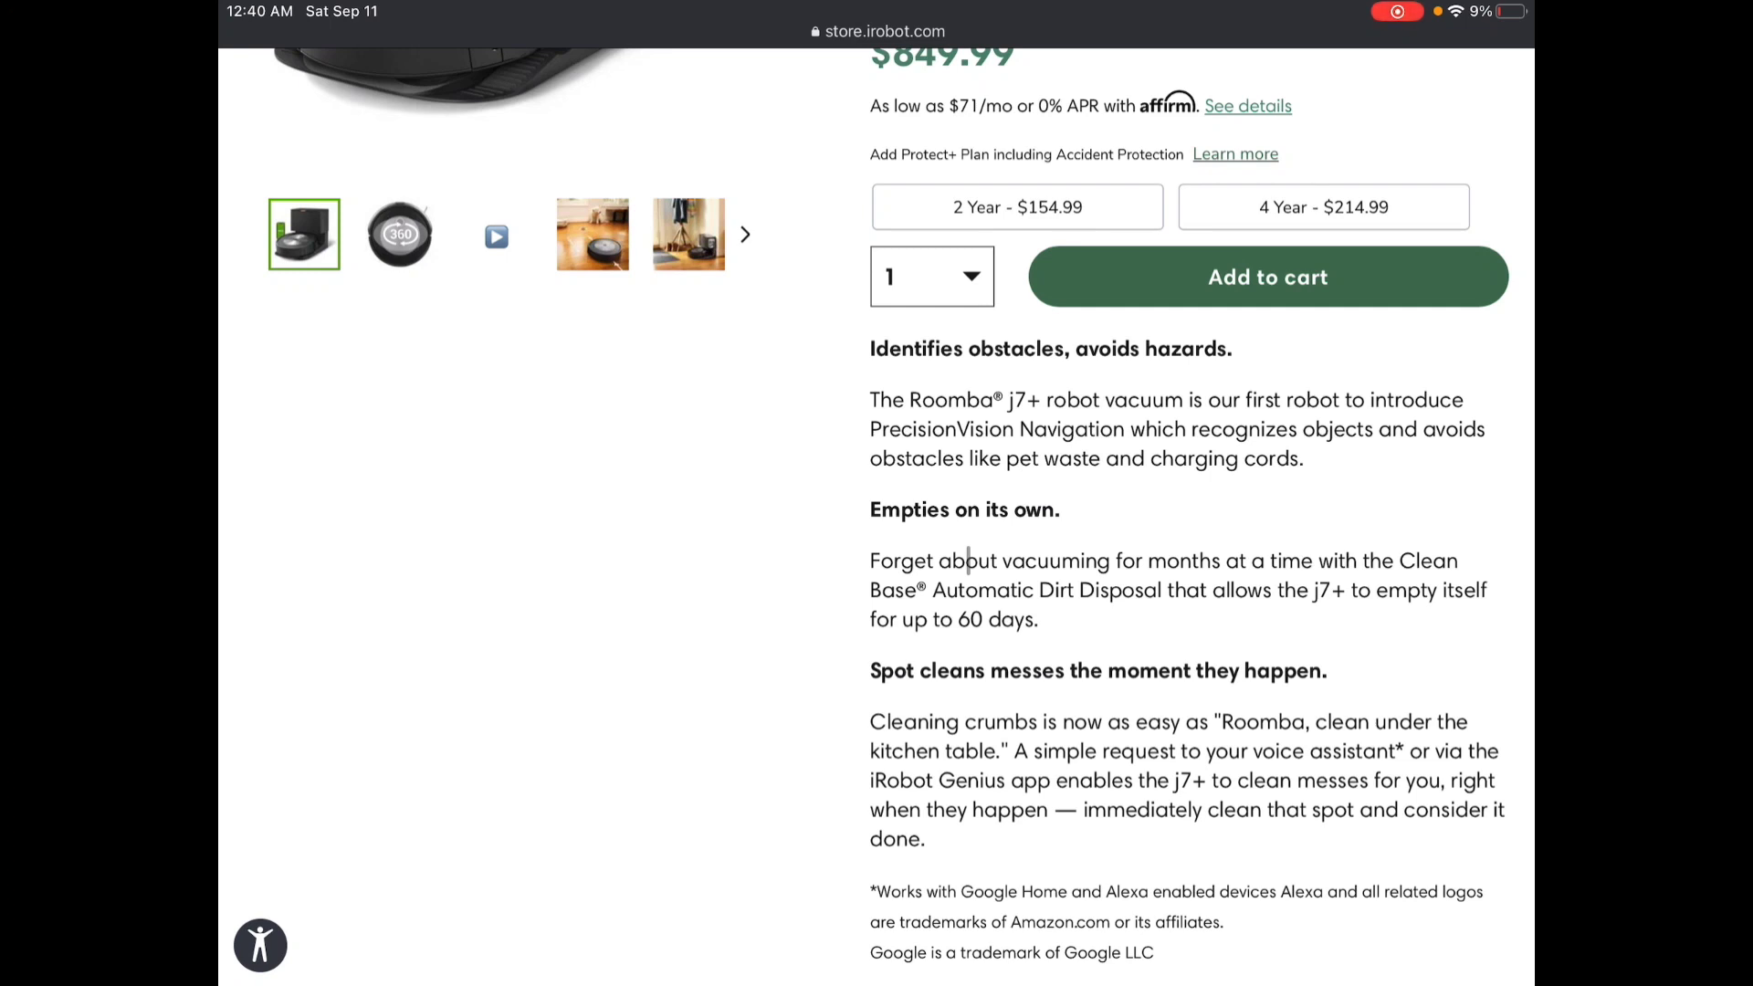
{"action": "scroll", "scroll_direction": "down", "scroll_amount": 3}
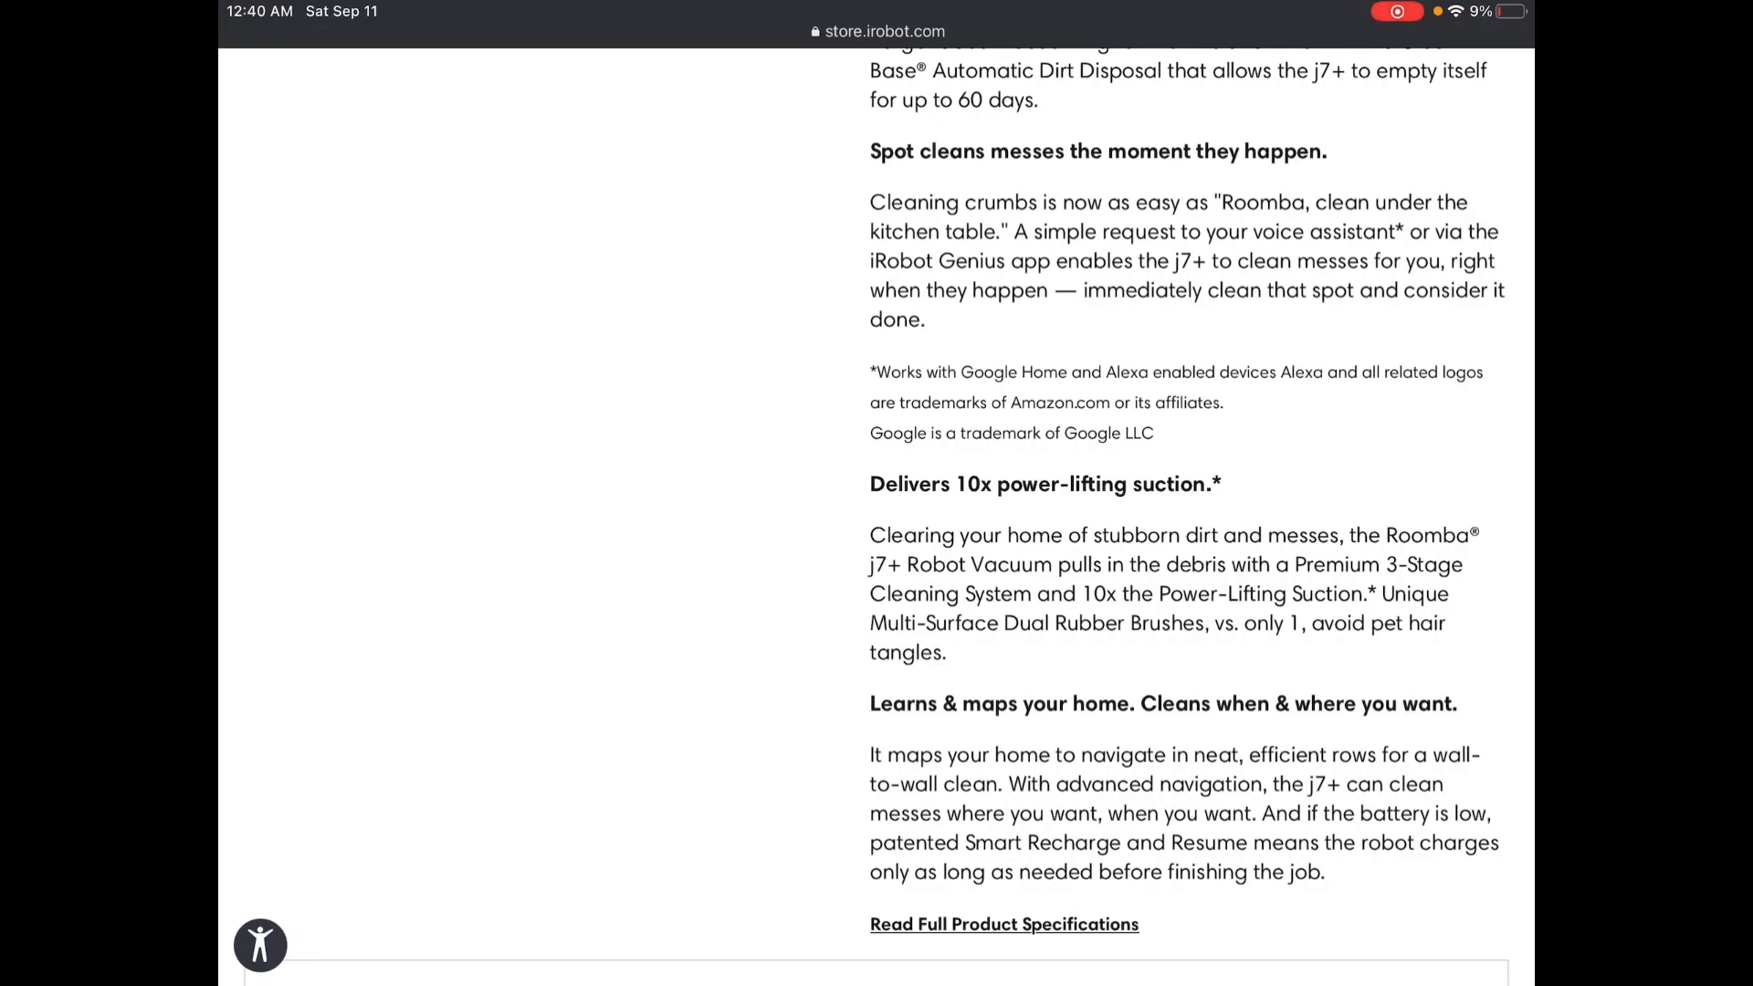
{"action": "scroll", "scroll_direction": "down", "scroll_amount": 3}
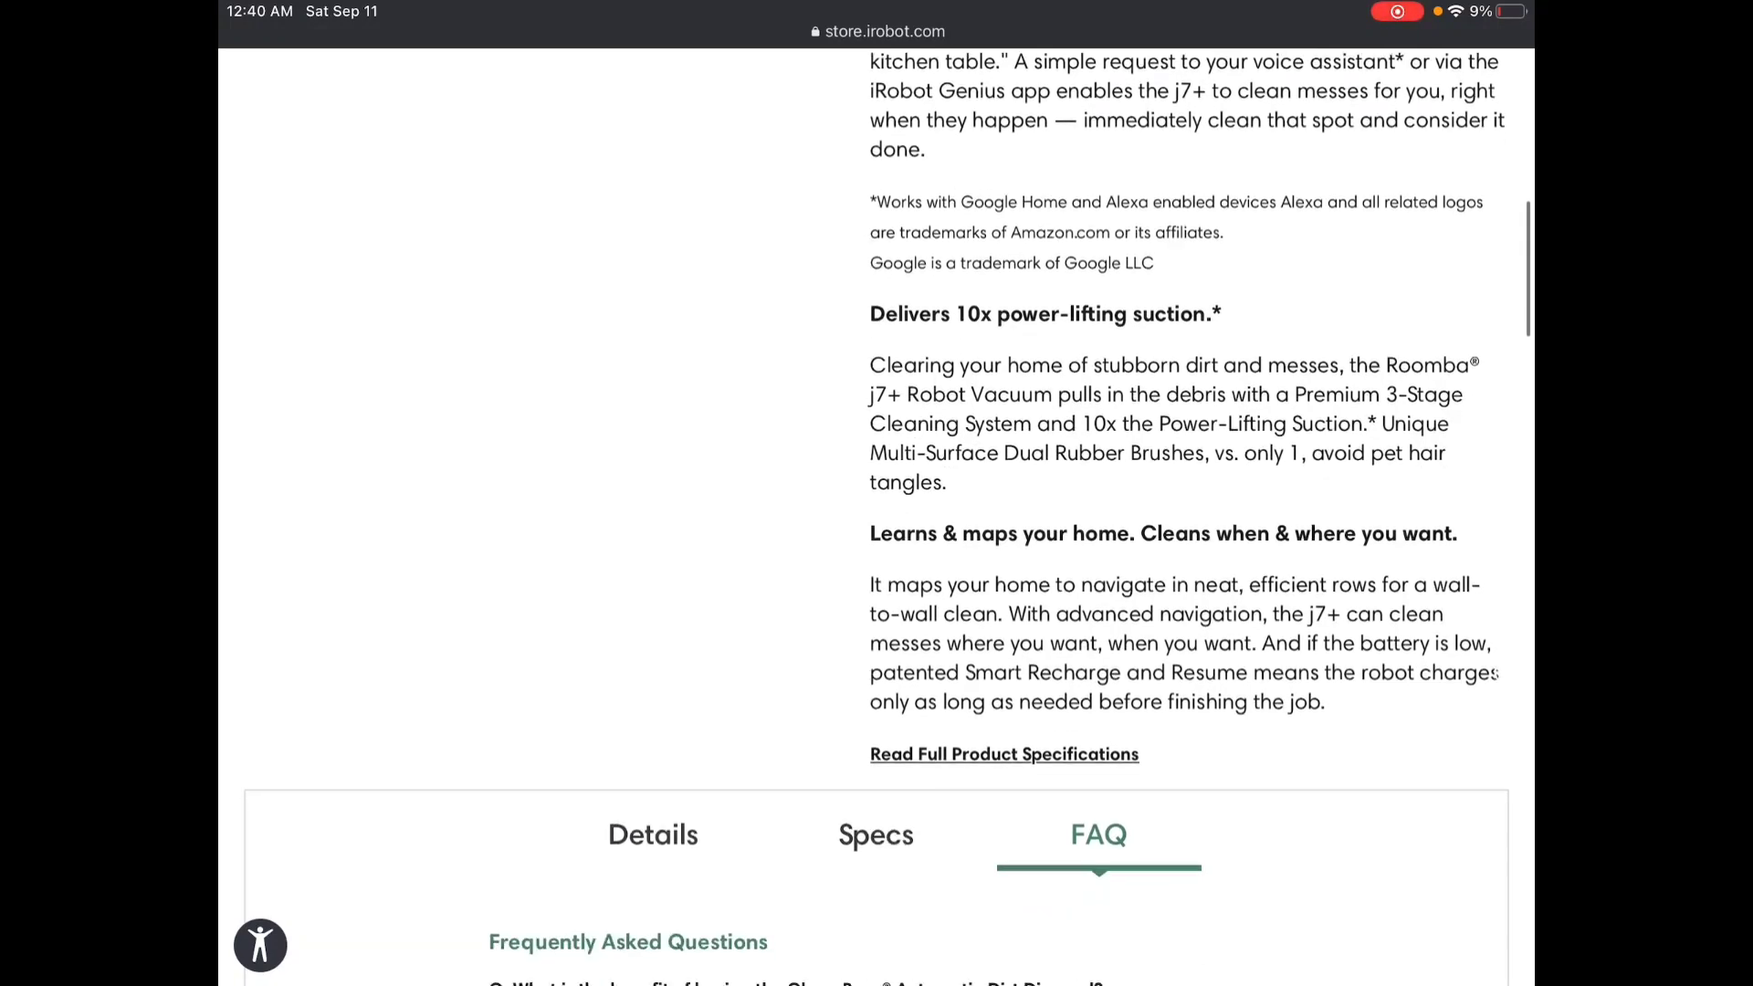
{"action": "scroll", "scroll_direction": "down", "scroll_amount": 3}
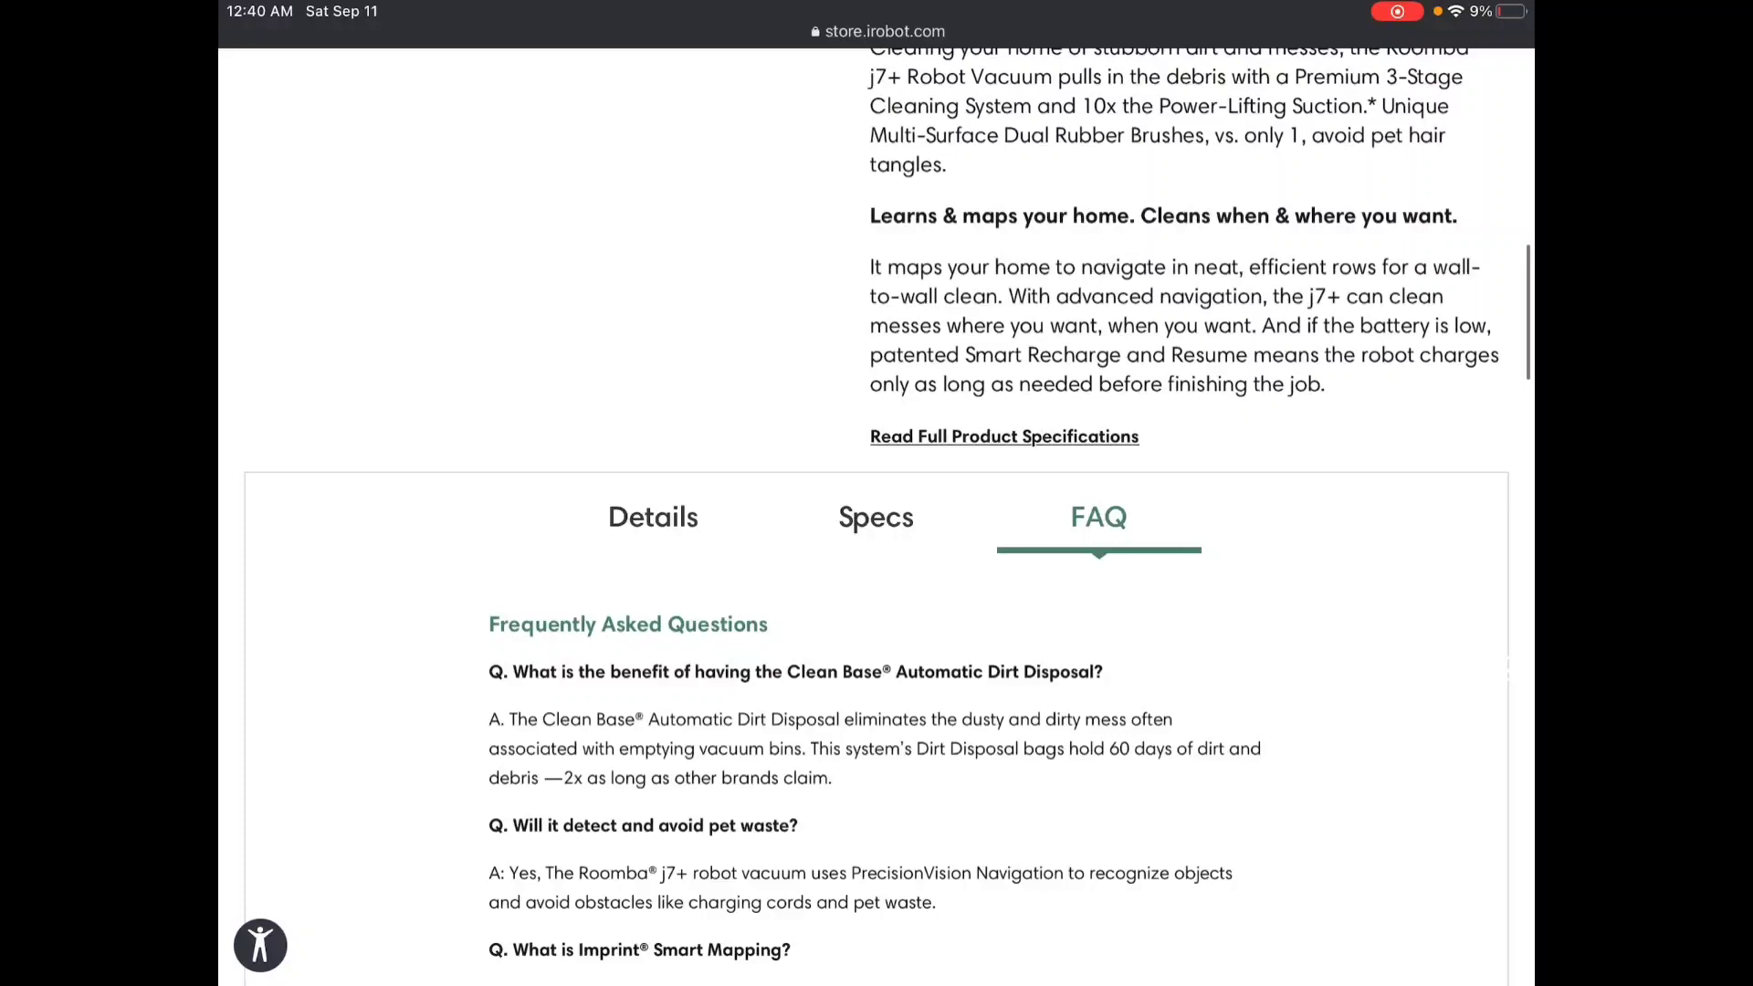
{"action": "scroll", "scroll_direction": "down", "scroll_amount": 3}
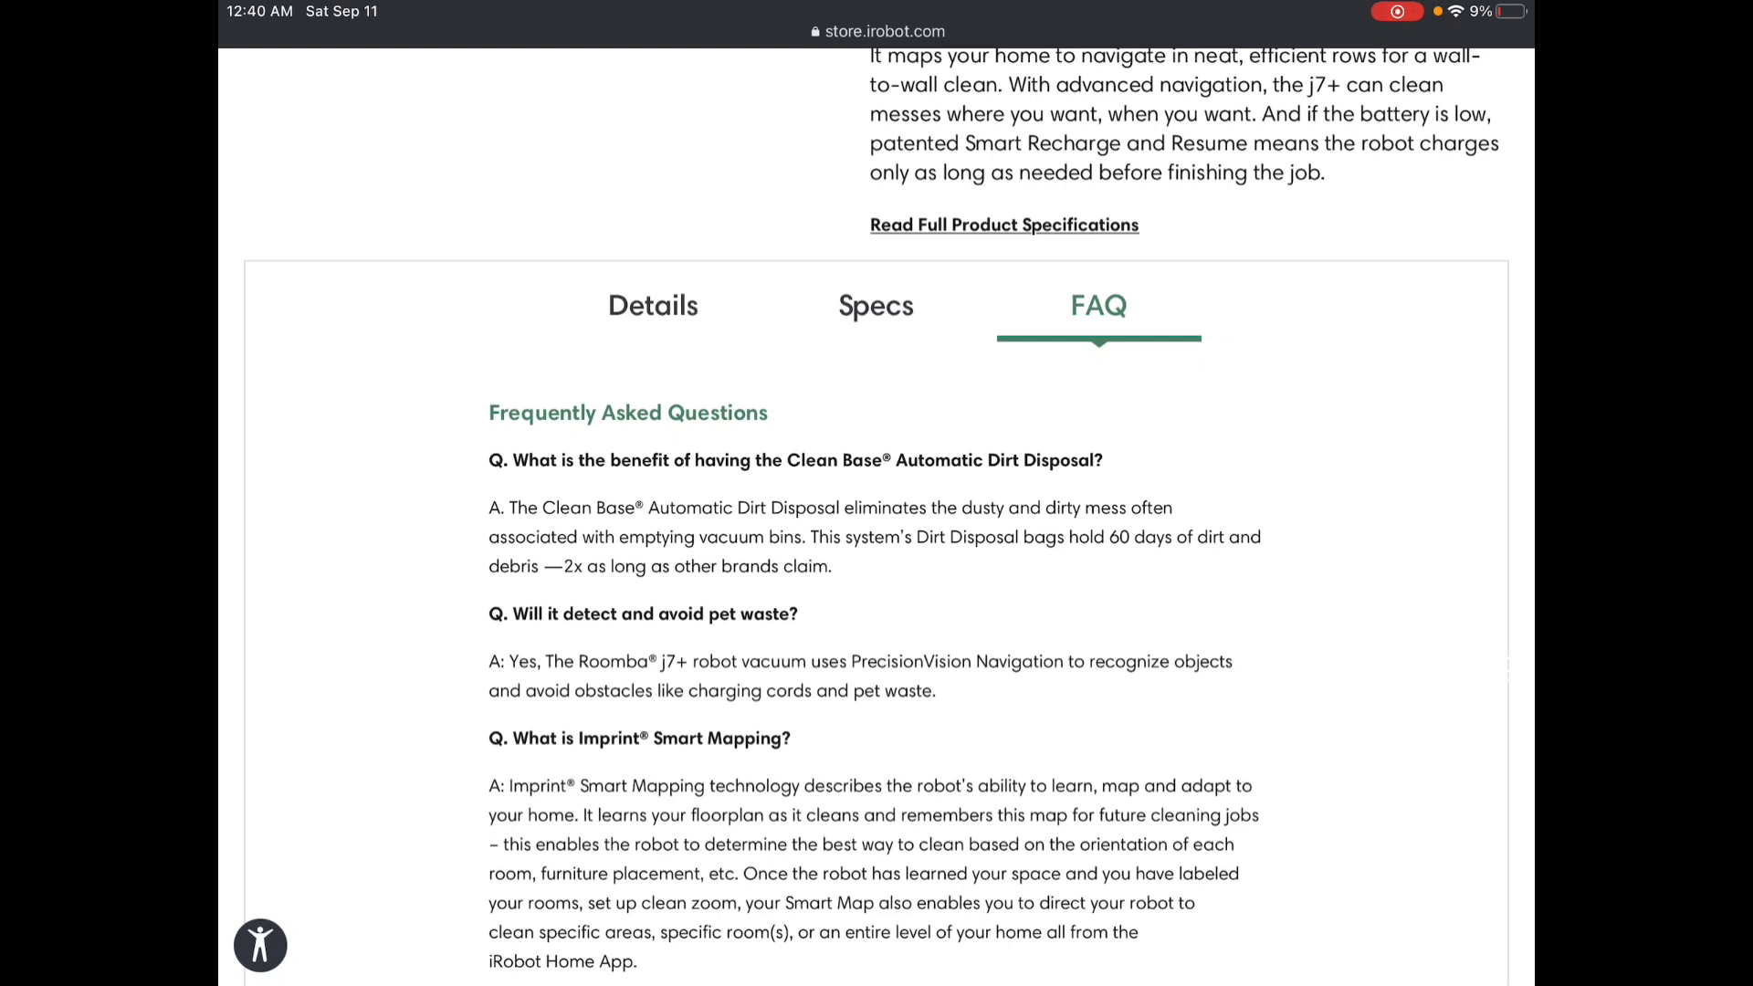
Open the Specs tab to show box contents, dimensions, weight and battery type.
{"action": "left_click", "coordinate": [974, 567]}
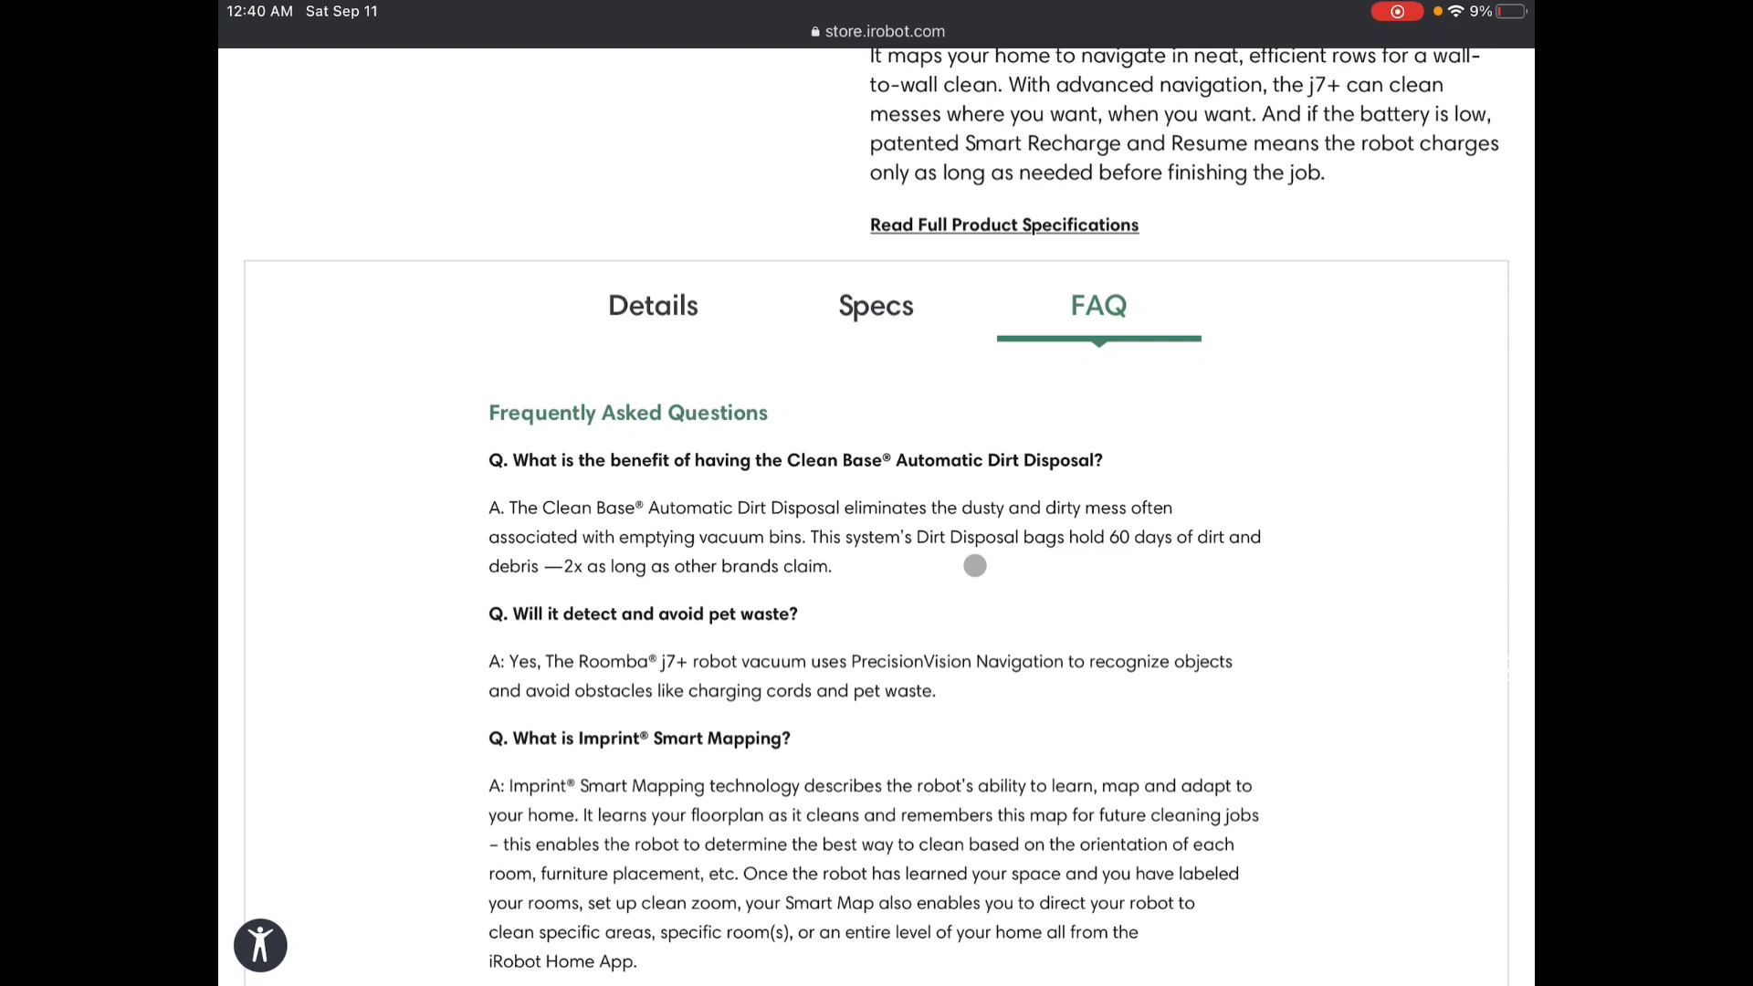
{"action": "mouse_move", "coordinate": [975, 566]}
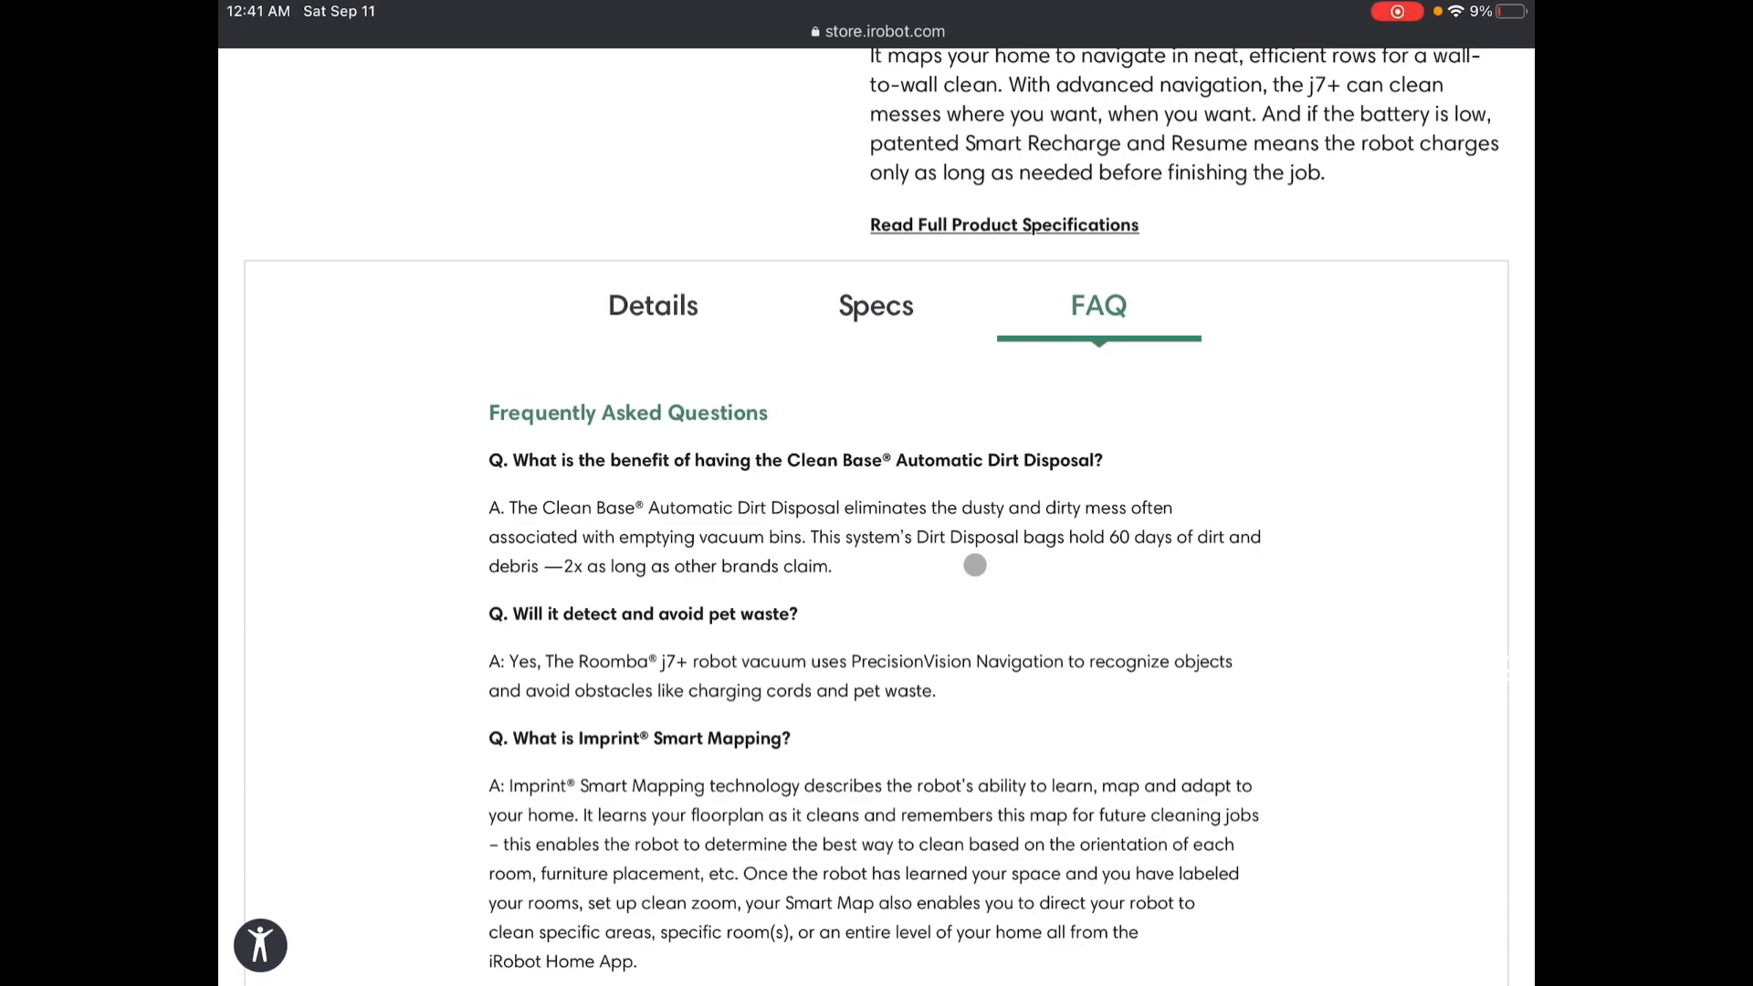
{"action": "left_click", "coordinate": [876, 304]}
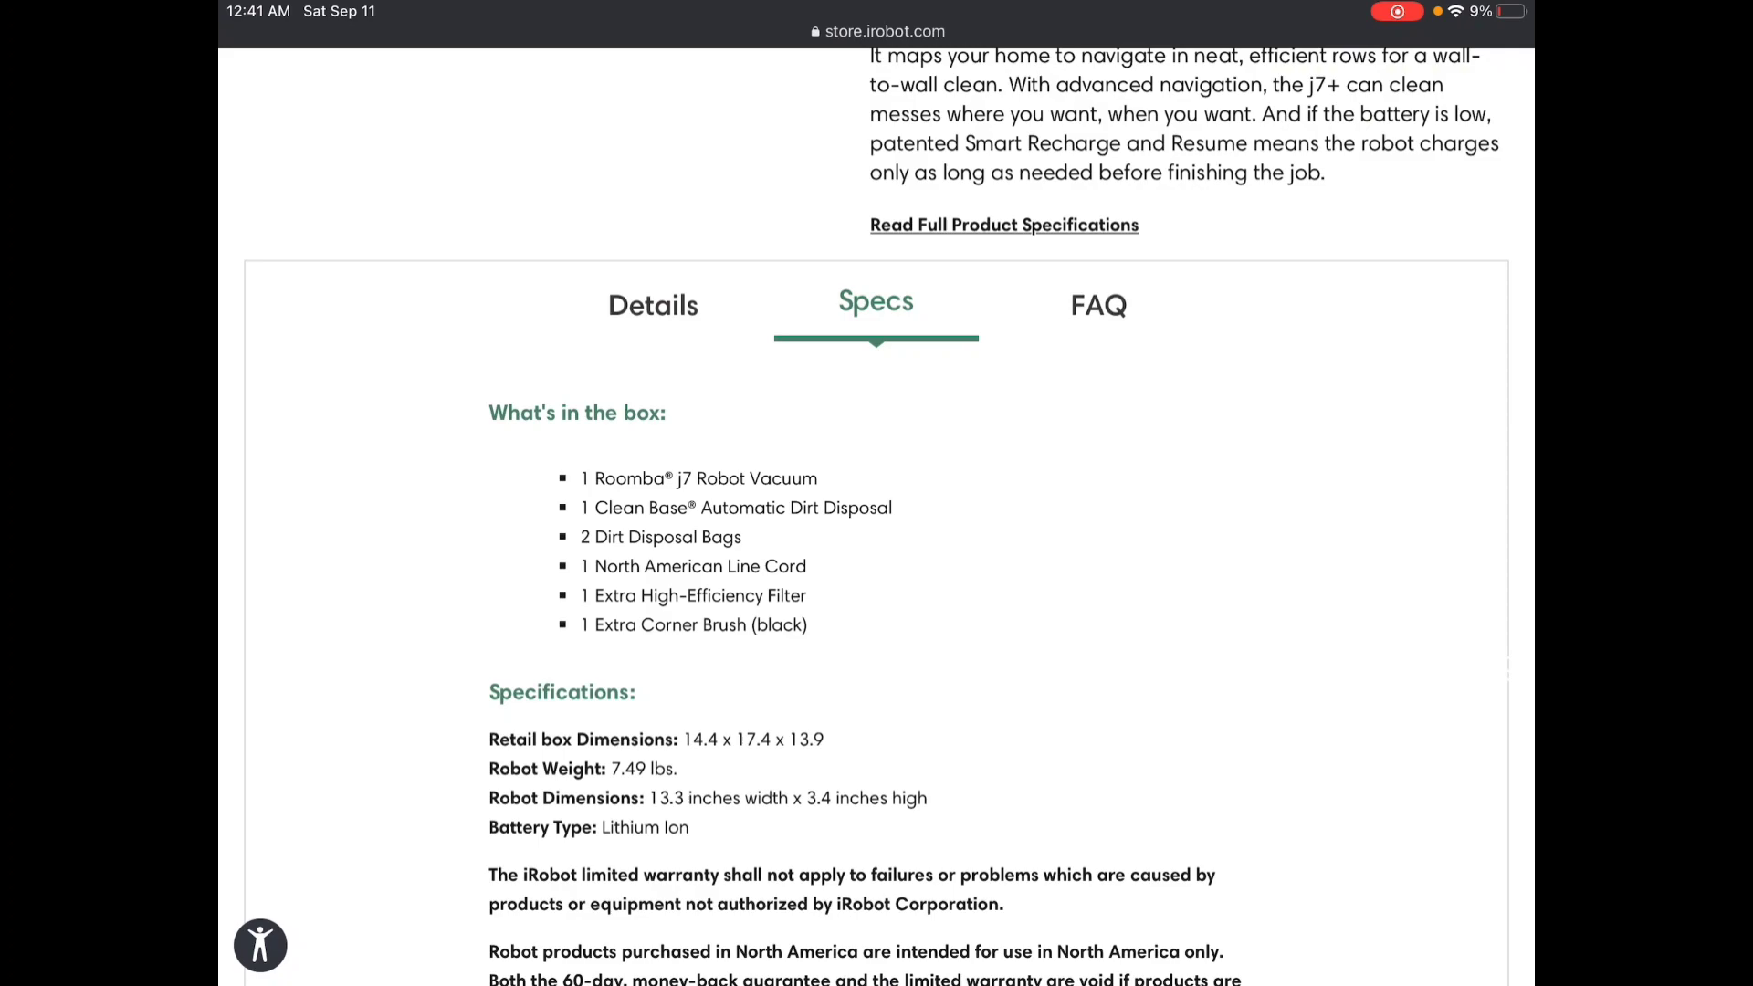
Scroll down and expand the detailed feature descriptions with photos.
{"action": "scroll", "scroll_direction": "down", "scroll_amount": 3}
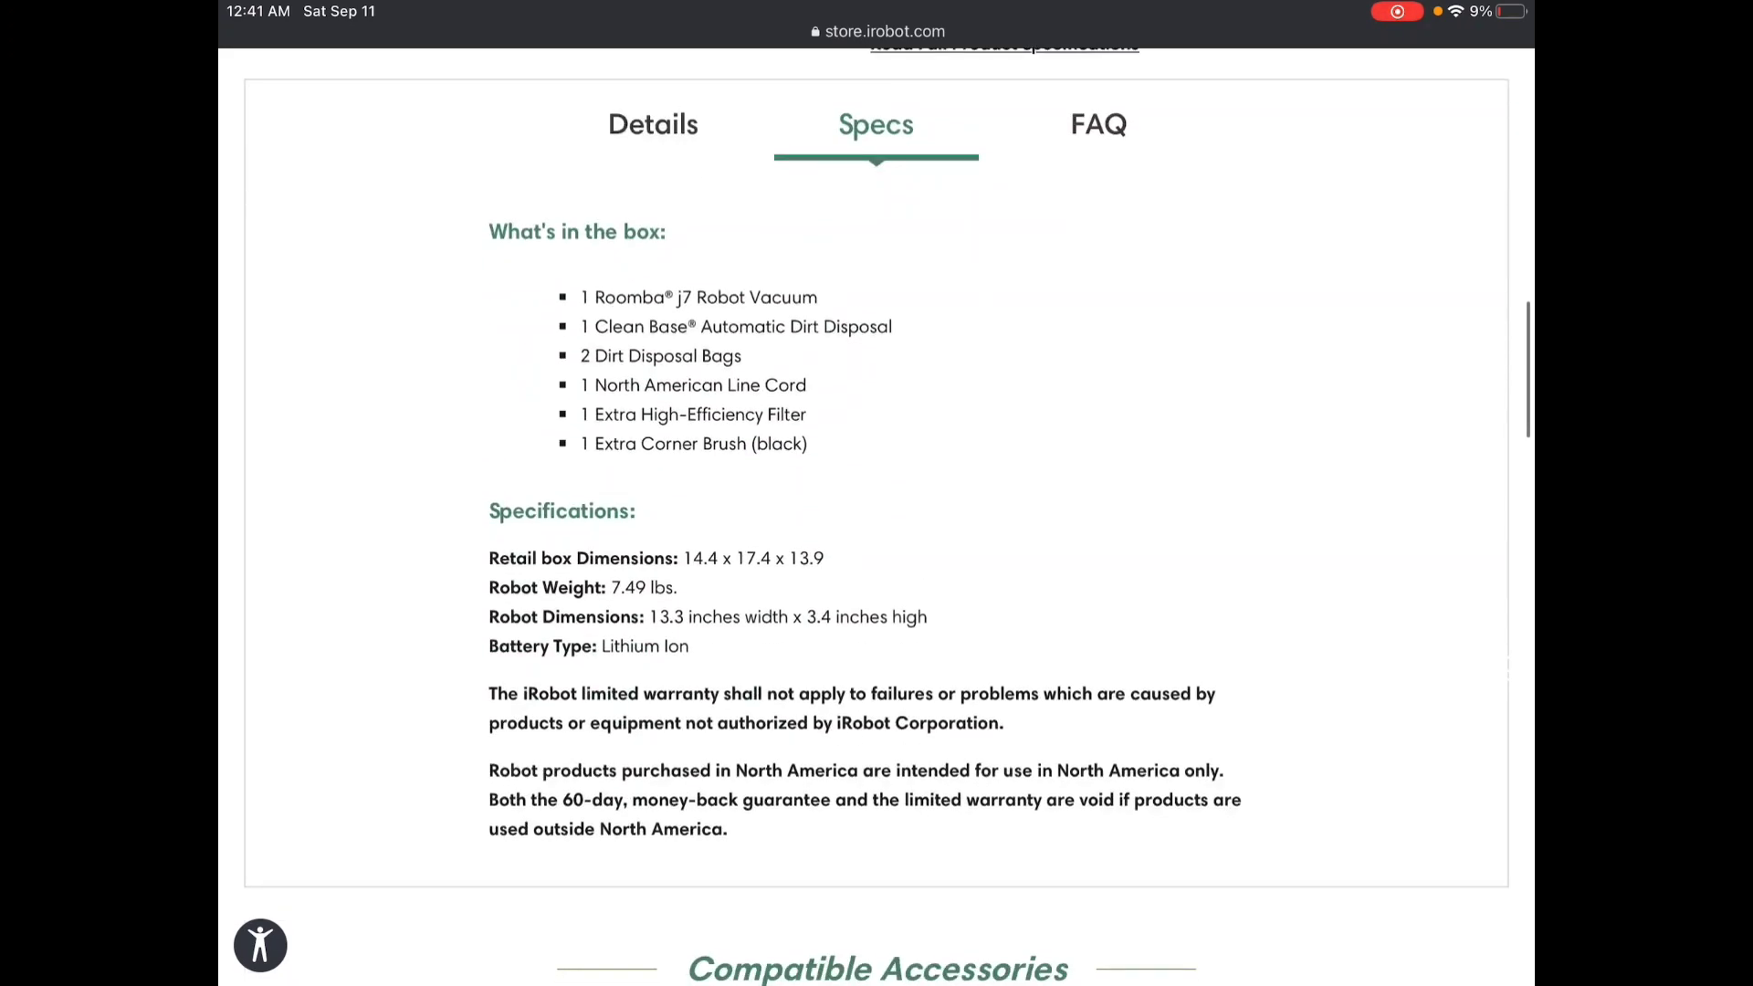
{"action": "scroll", "scroll_direction": "down", "scroll_amount": 3}
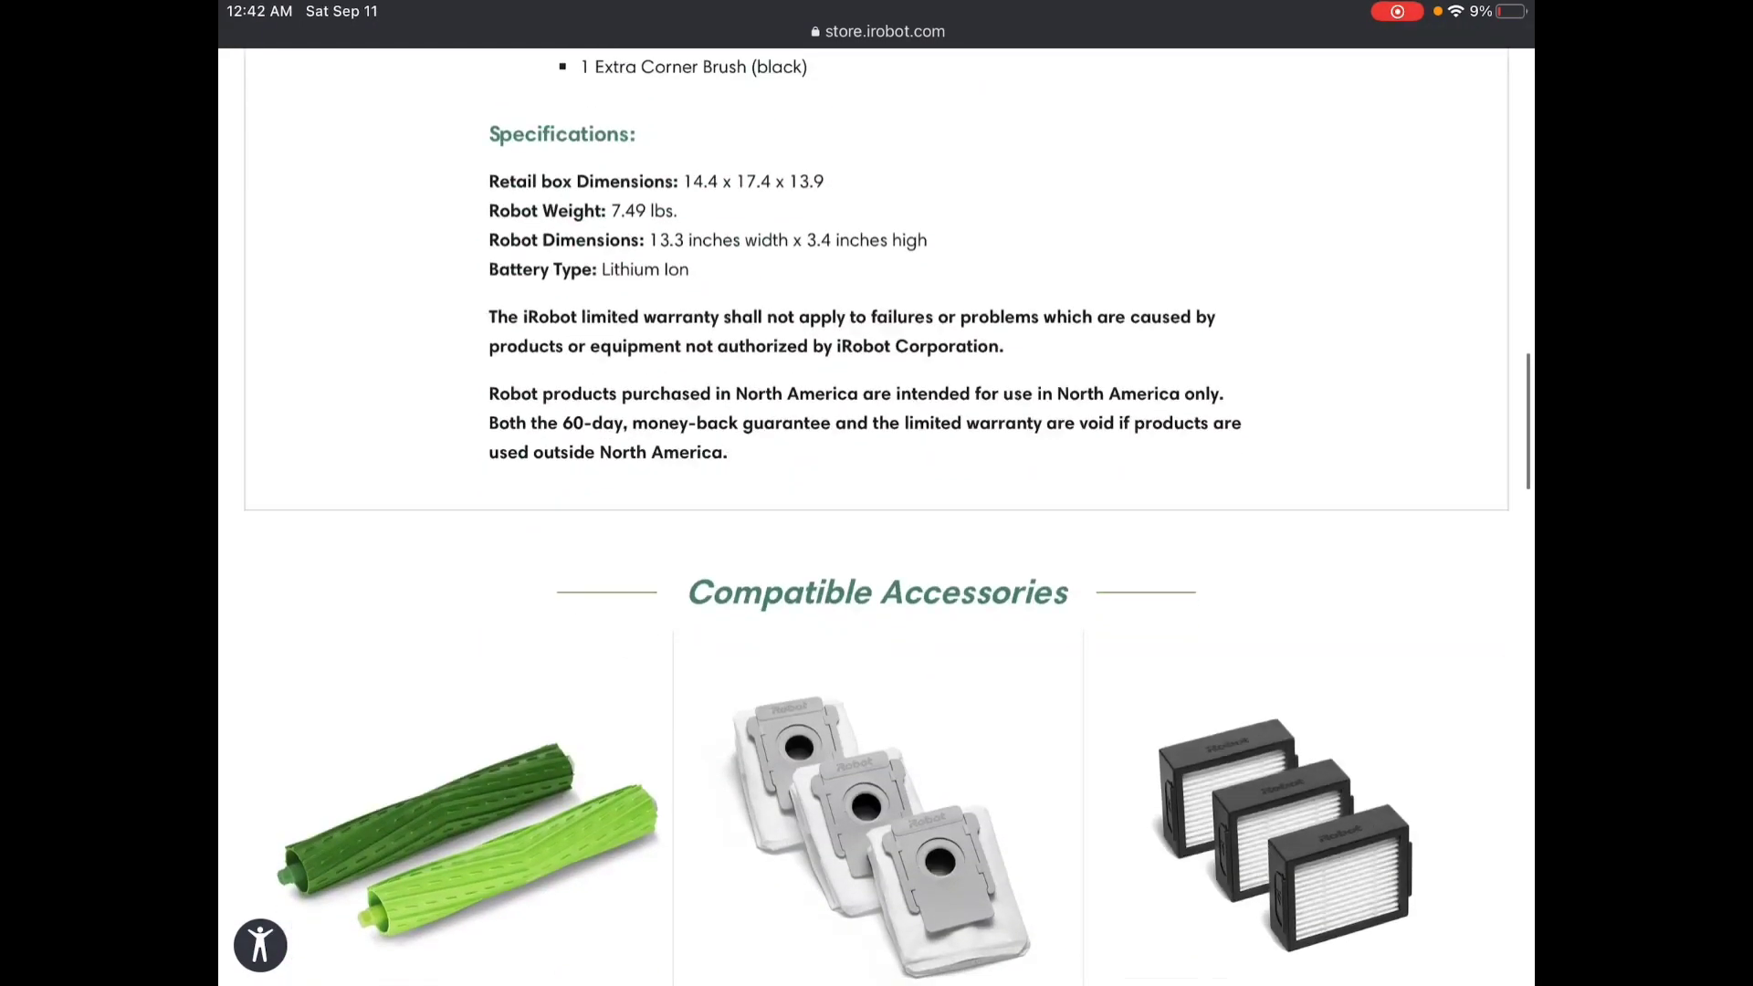
{"action": "scroll", "scroll_direction": "down", "scroll_amount": 3}
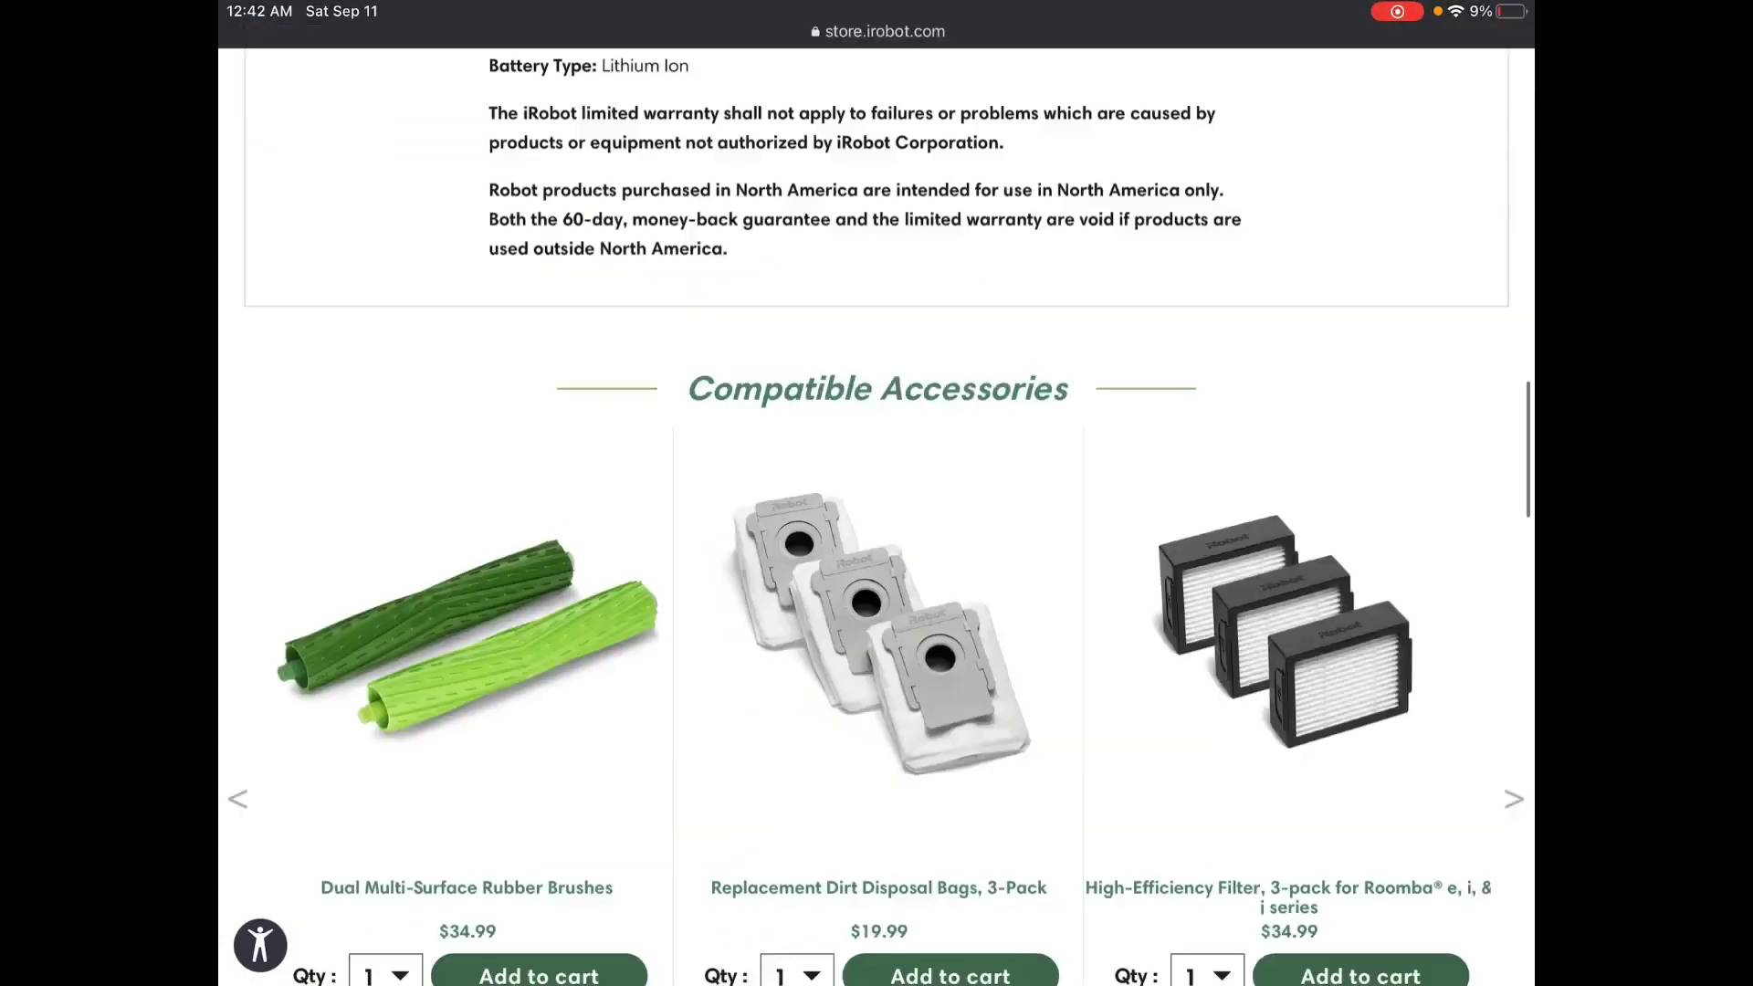
{"action": "scroll", "scroll_direction": "down", "scroll_amount": 3}
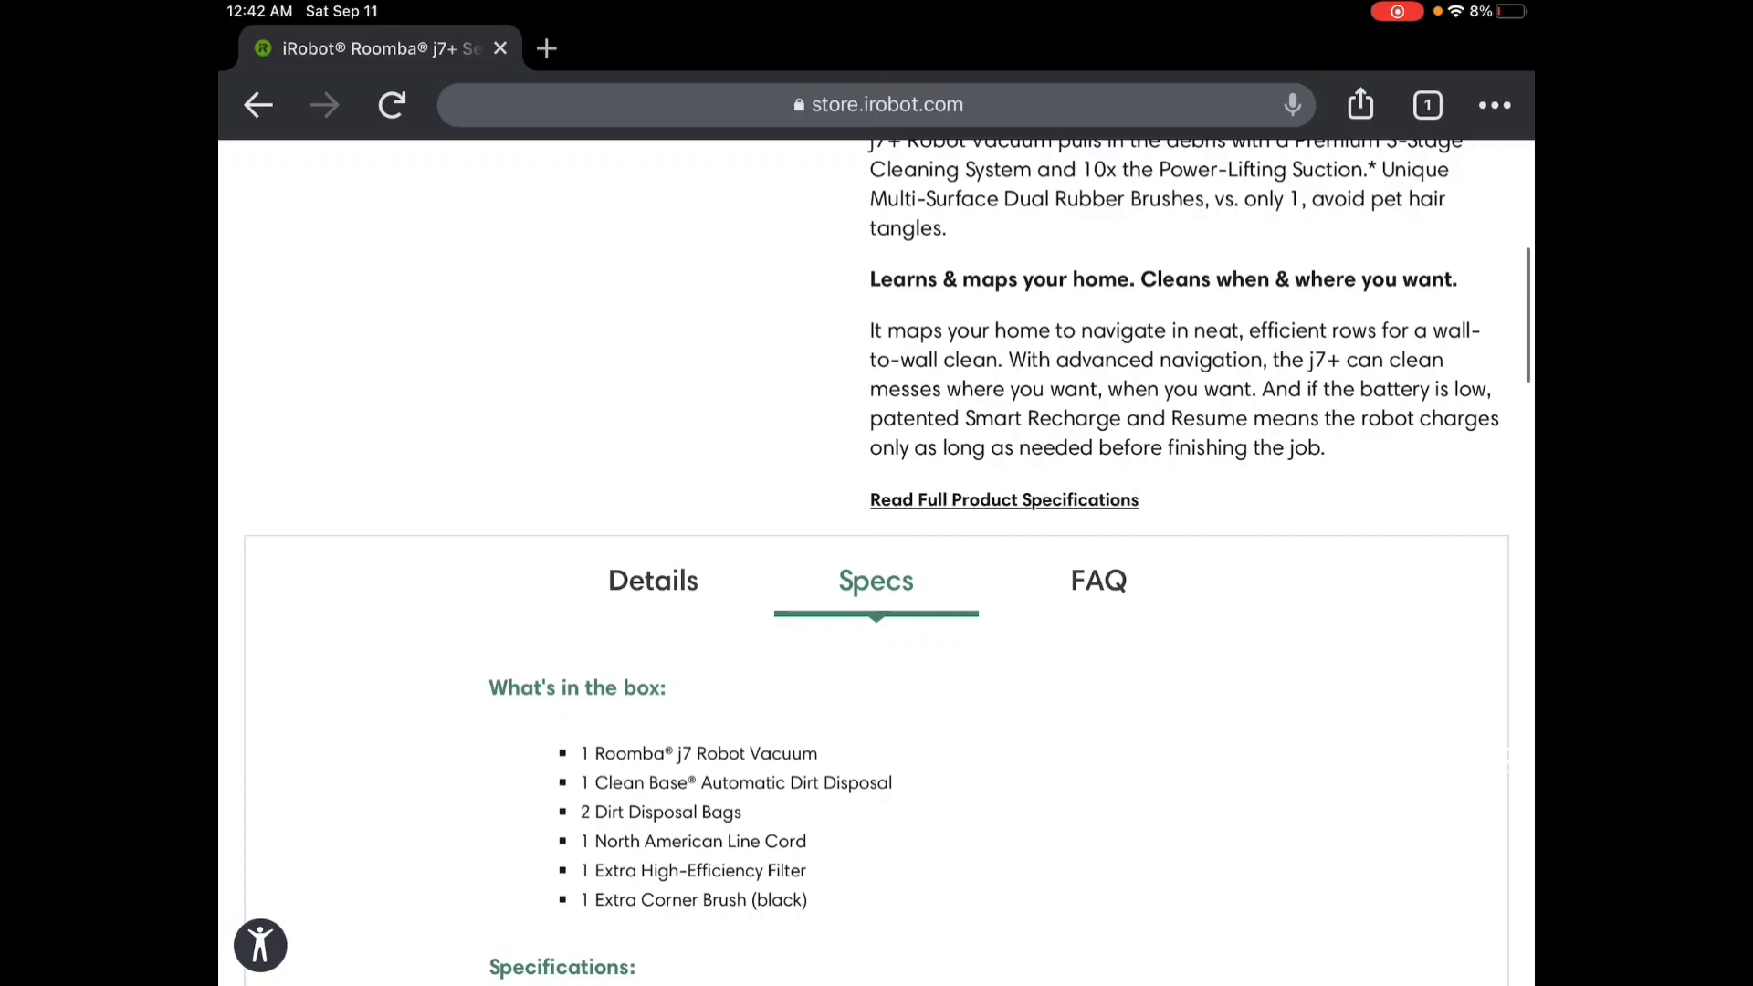
{"action": "left_click", "coordinate": [652, 580]}
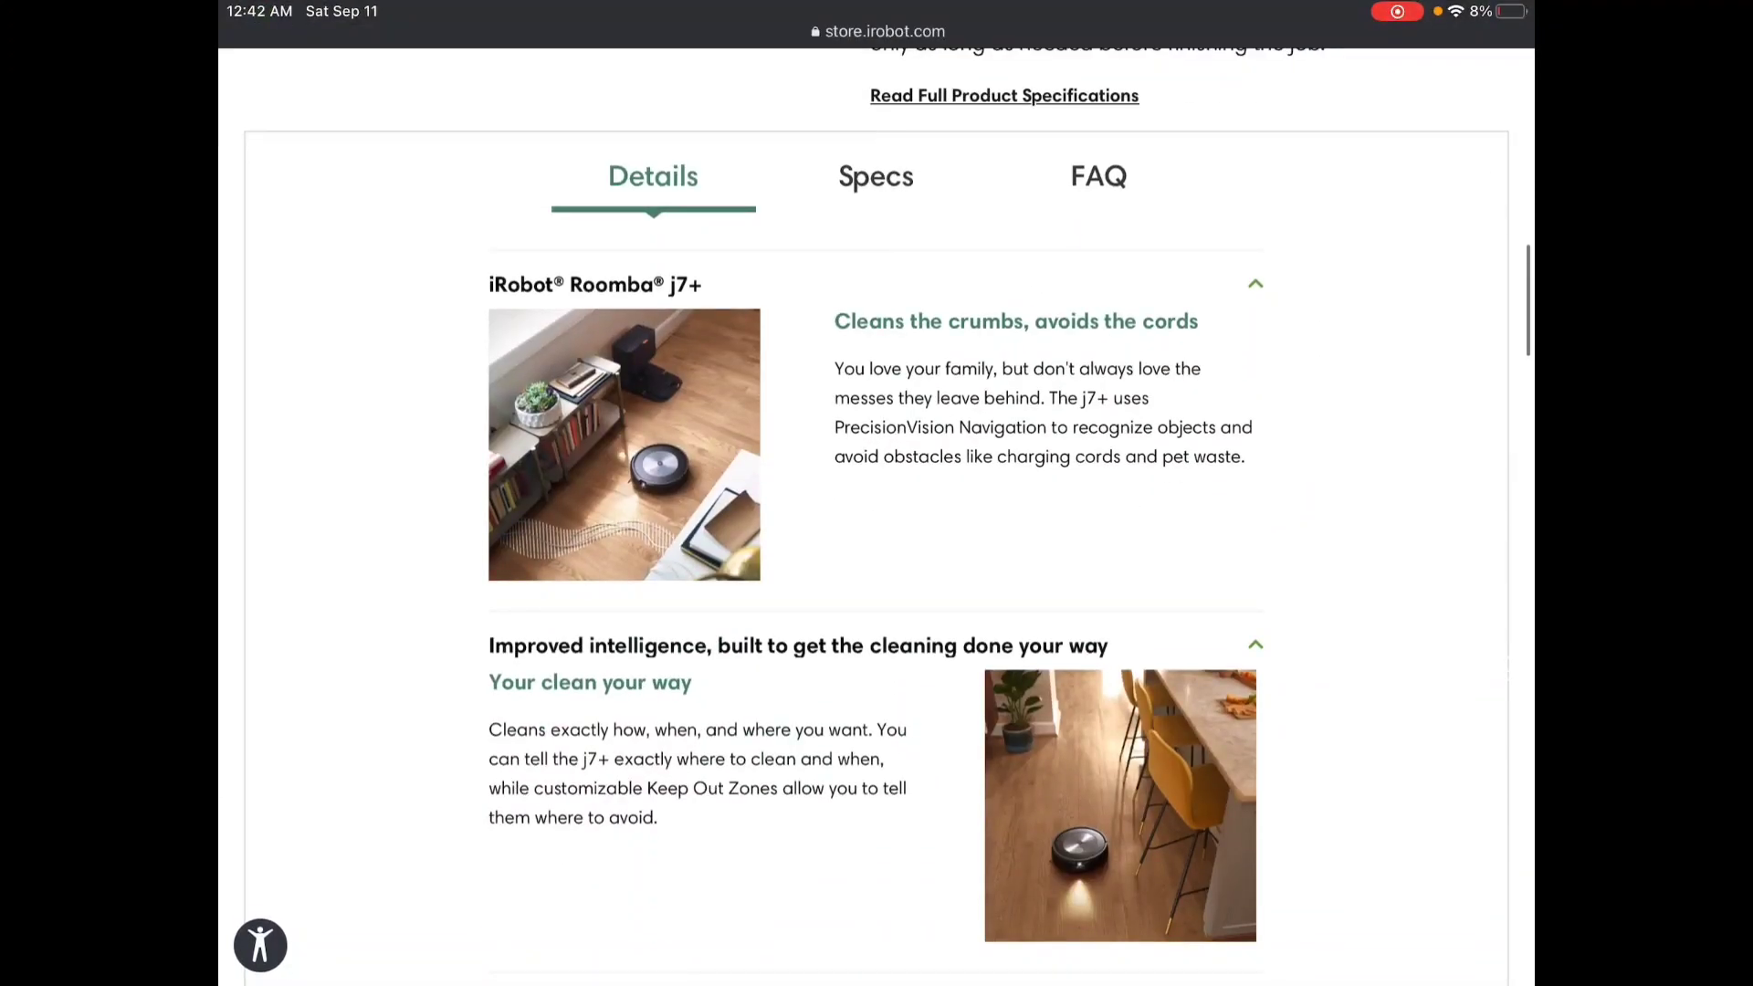
Scroll past Compatible Accessories to the Review Snapshot: 5 stars from 6 reviews.
{"action": "scroll", "scroll_direction": "down", "scroll_amount": 3}
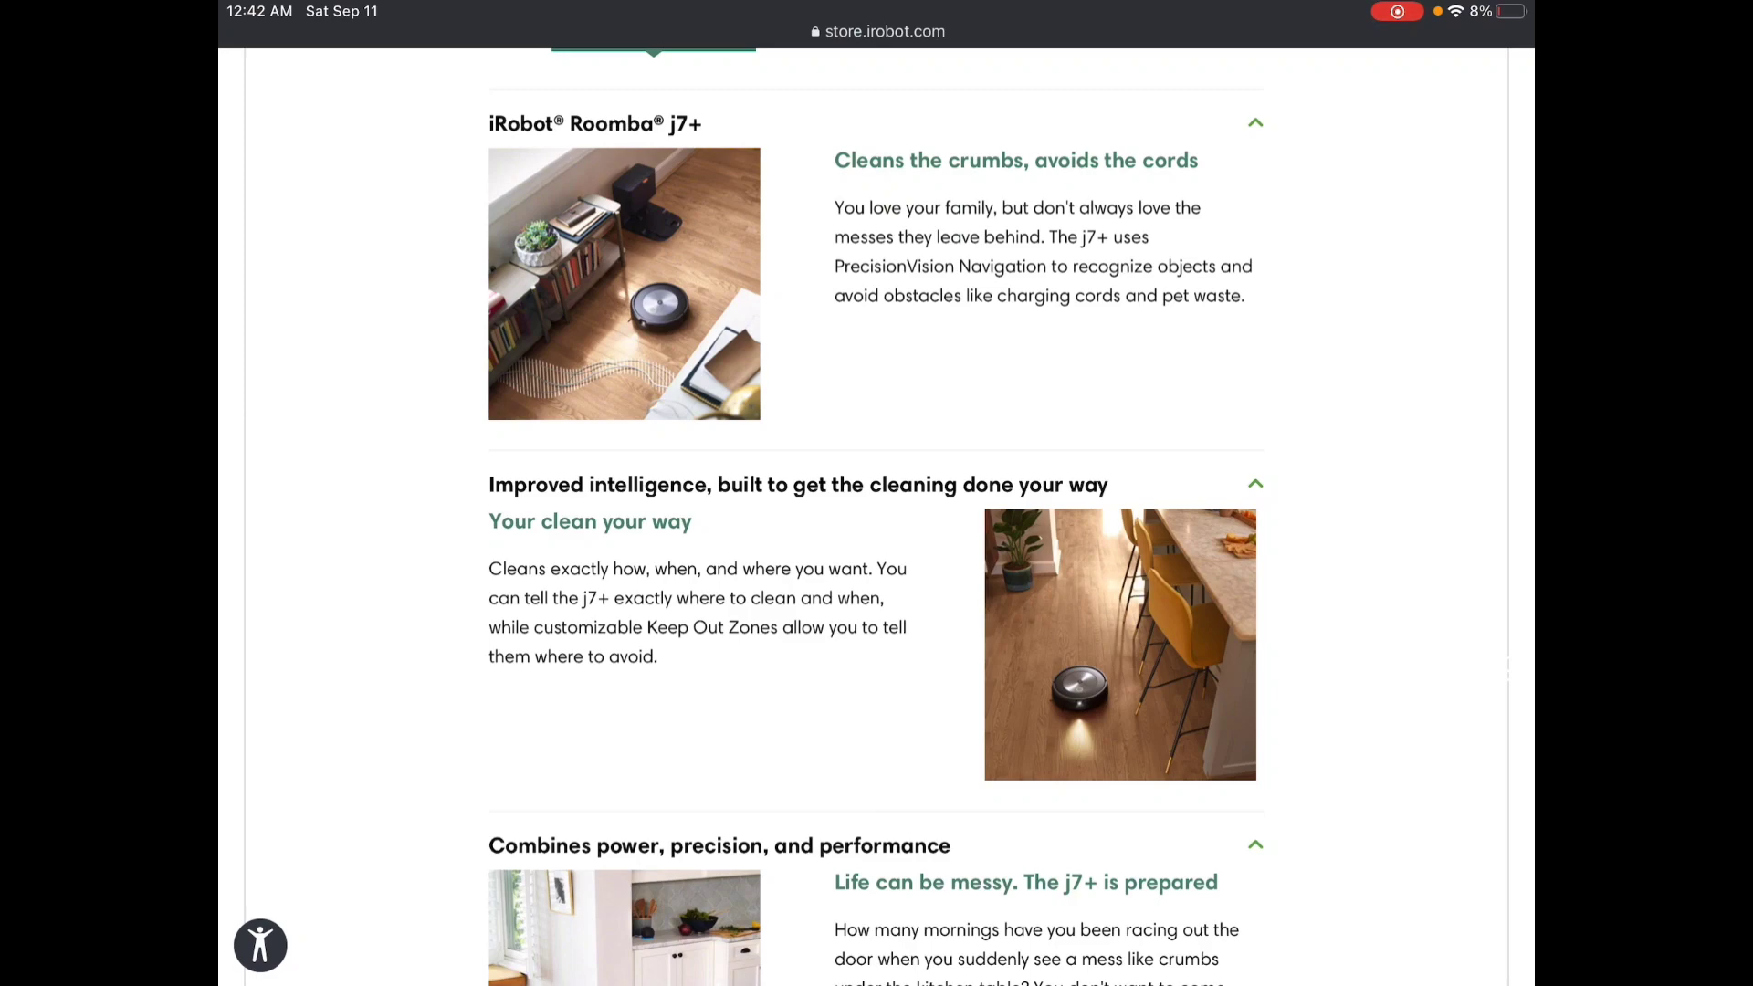
{"action": "scroll", "scroll_direction": "down", "scroll_amount": 3}
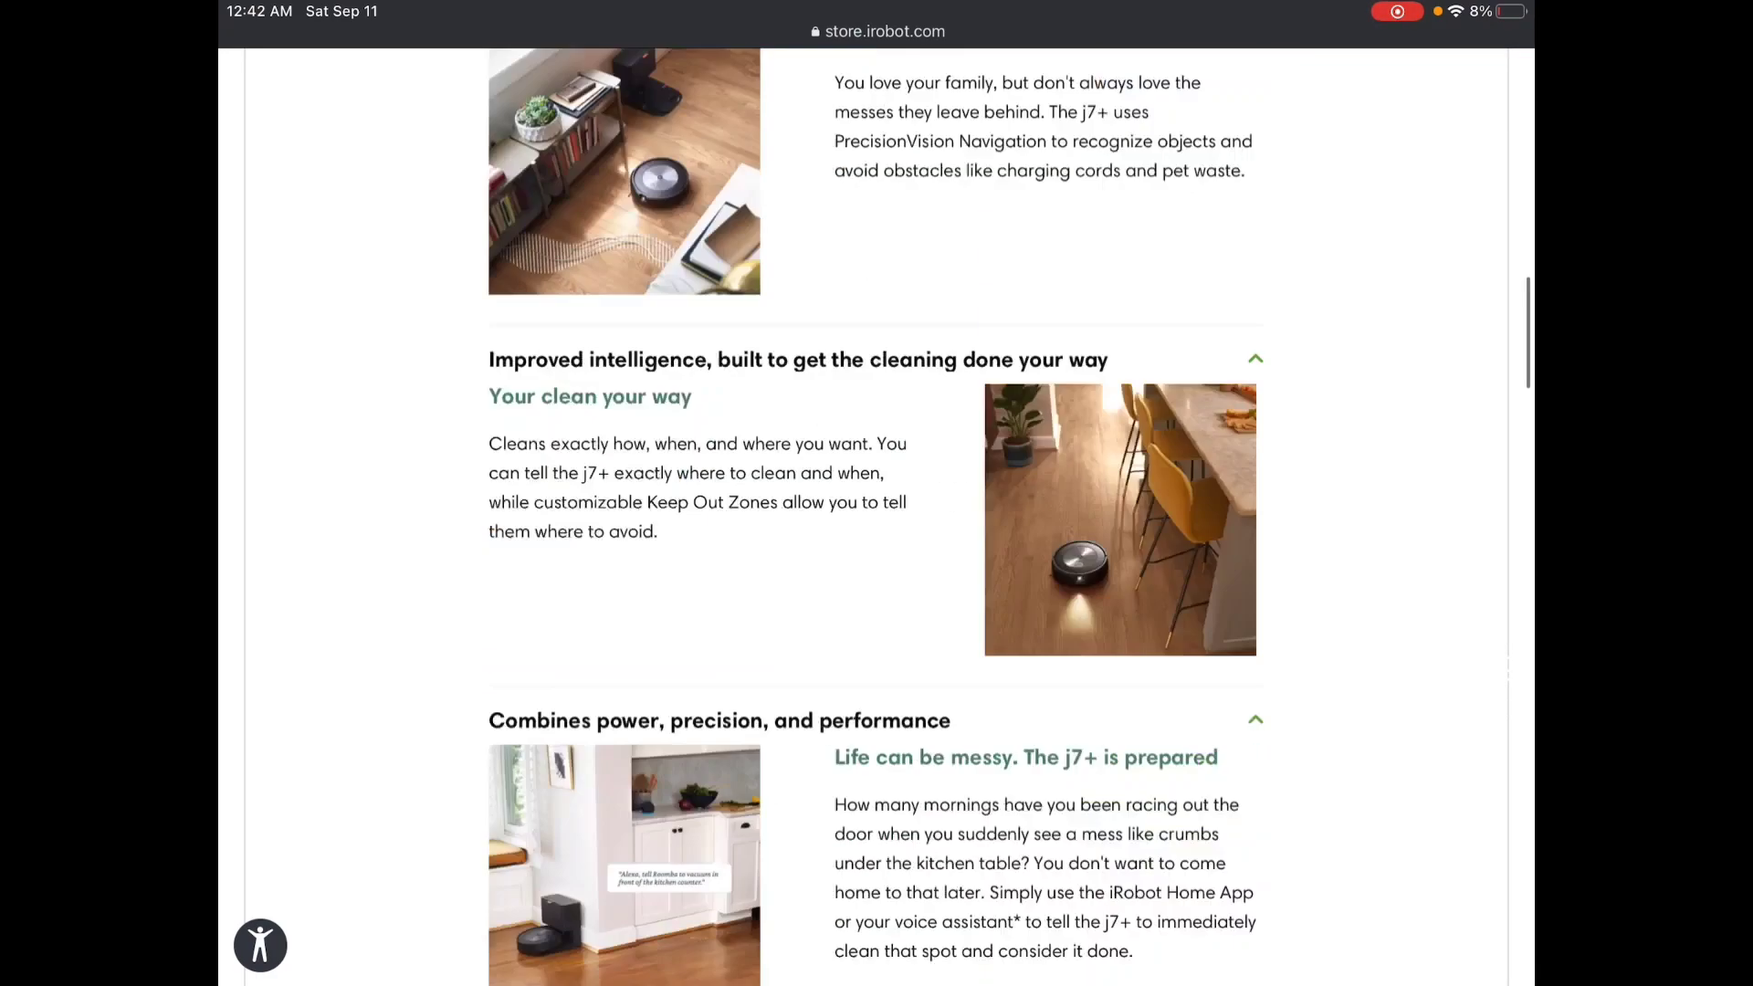
{"action": "scroll", "scroll_direction": "down", "scroll_amount": 3}
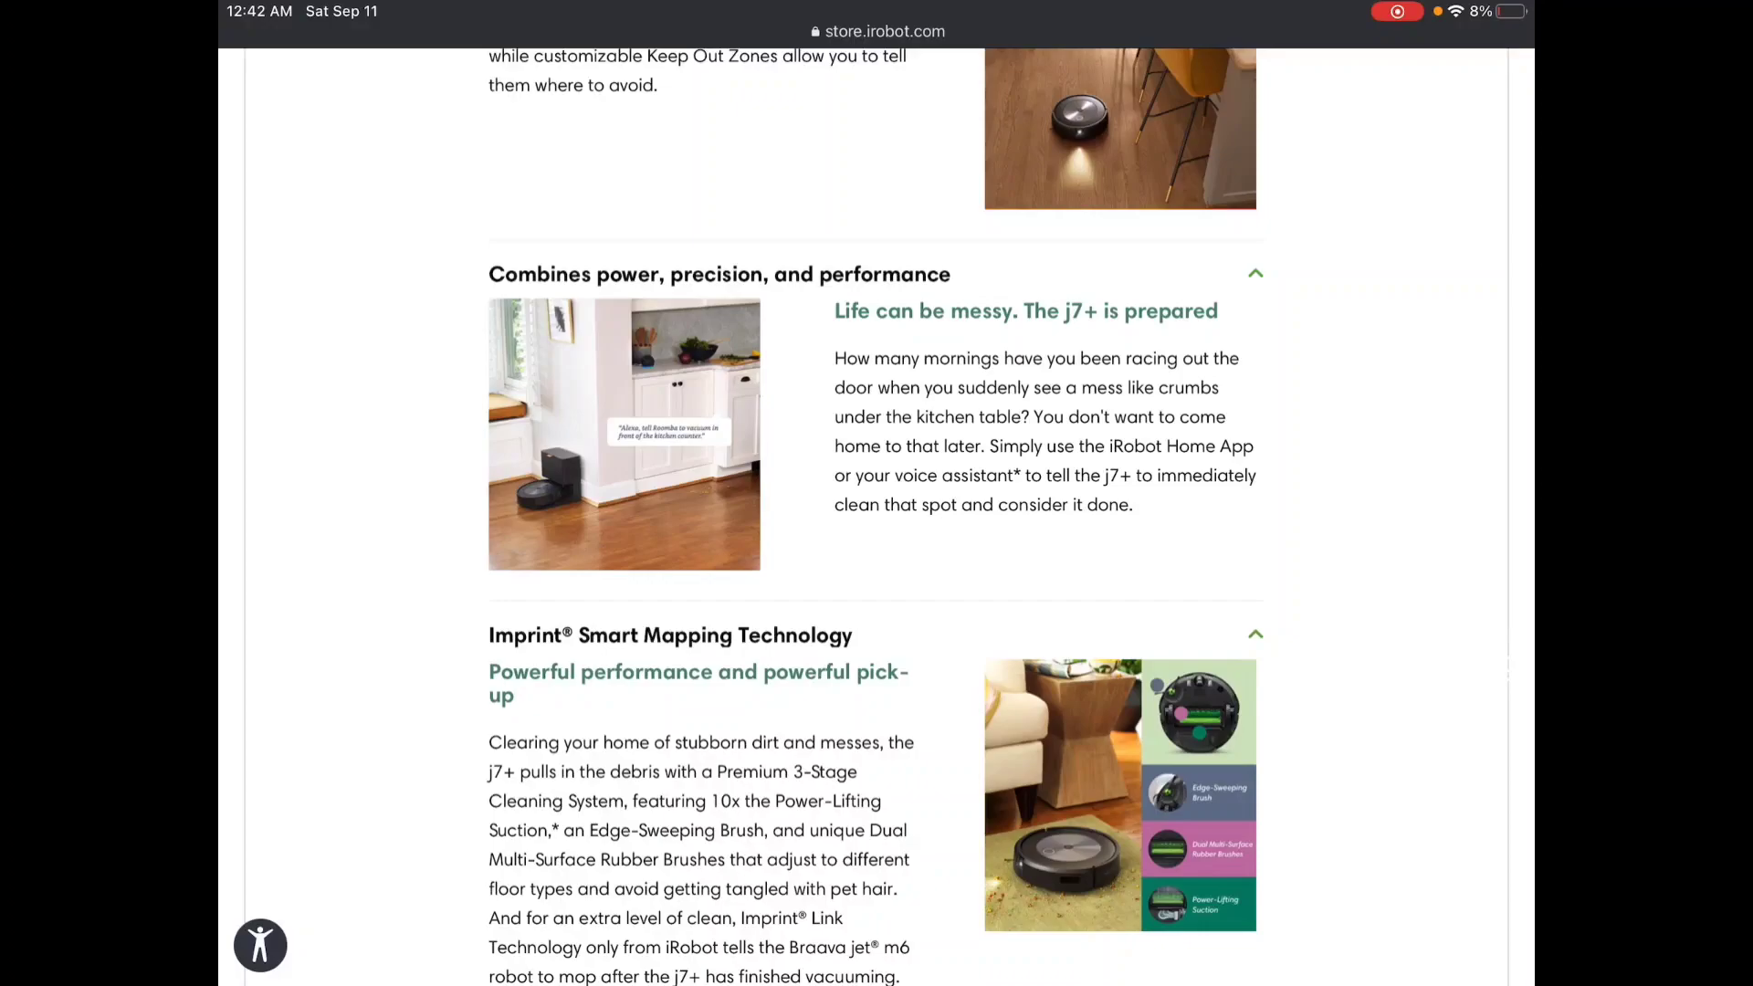
{"action": "scroll", "scroll_direction": "down", "scroll_amount": 3}
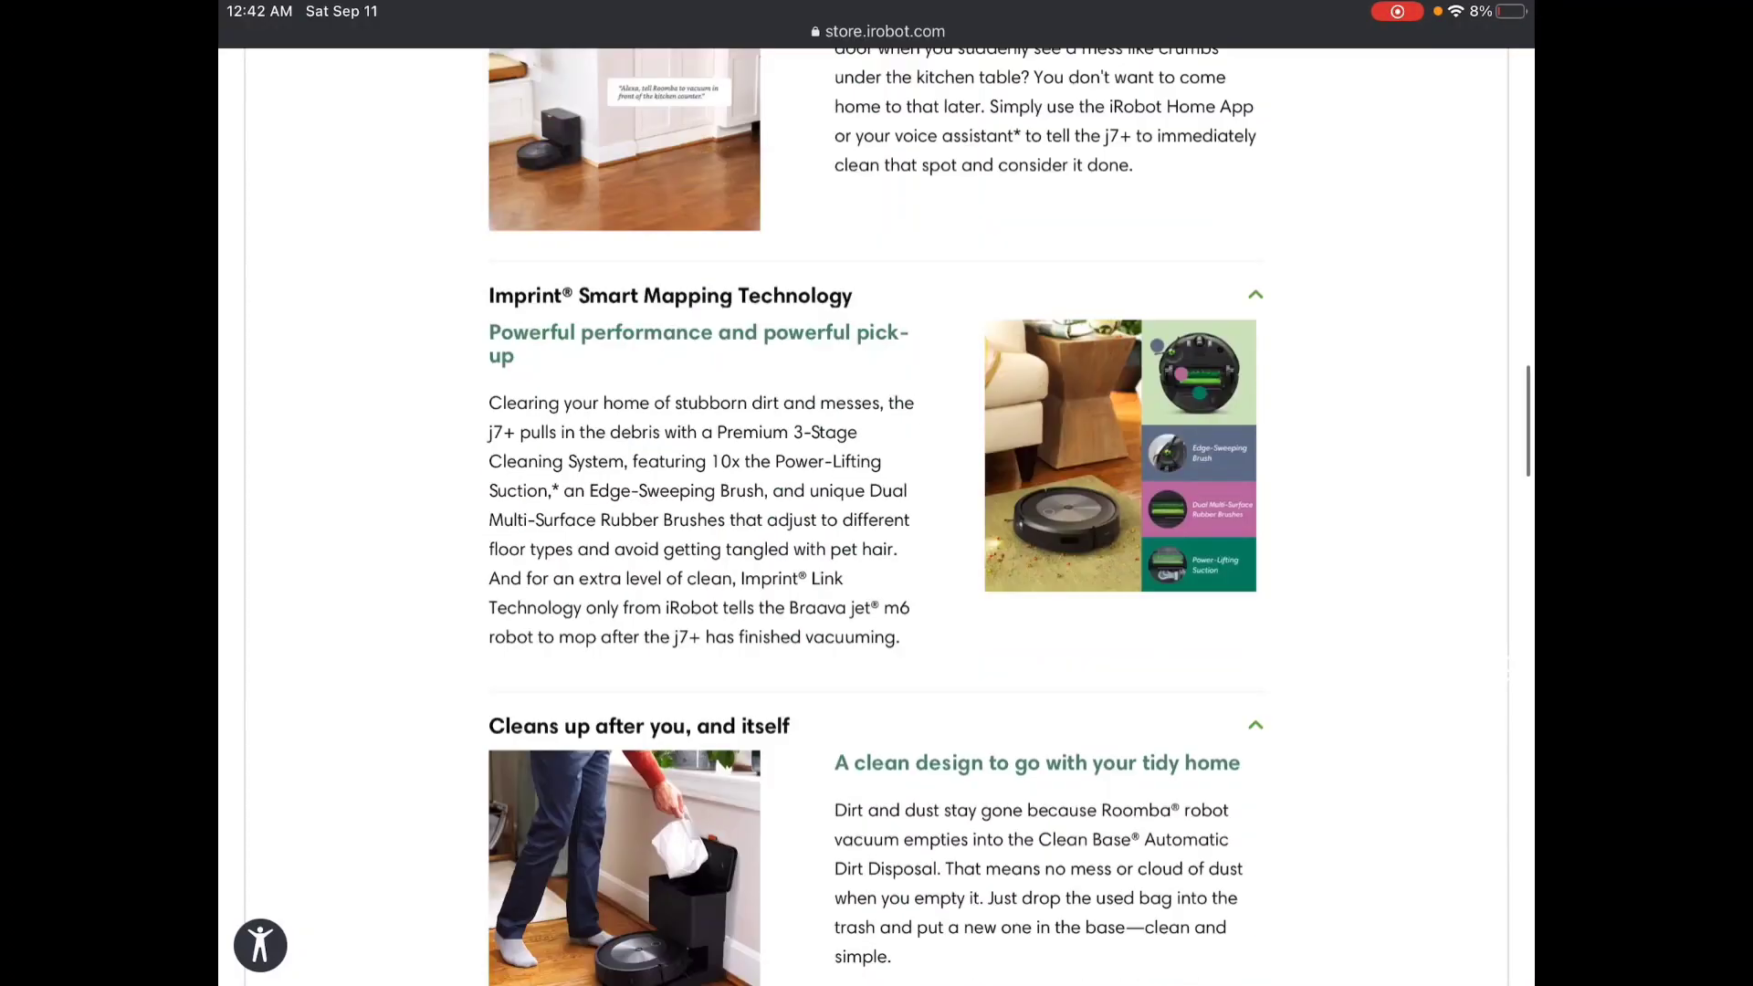
{"action": "scroll", "scroll_direction": "down", "scroll_amount": 3}
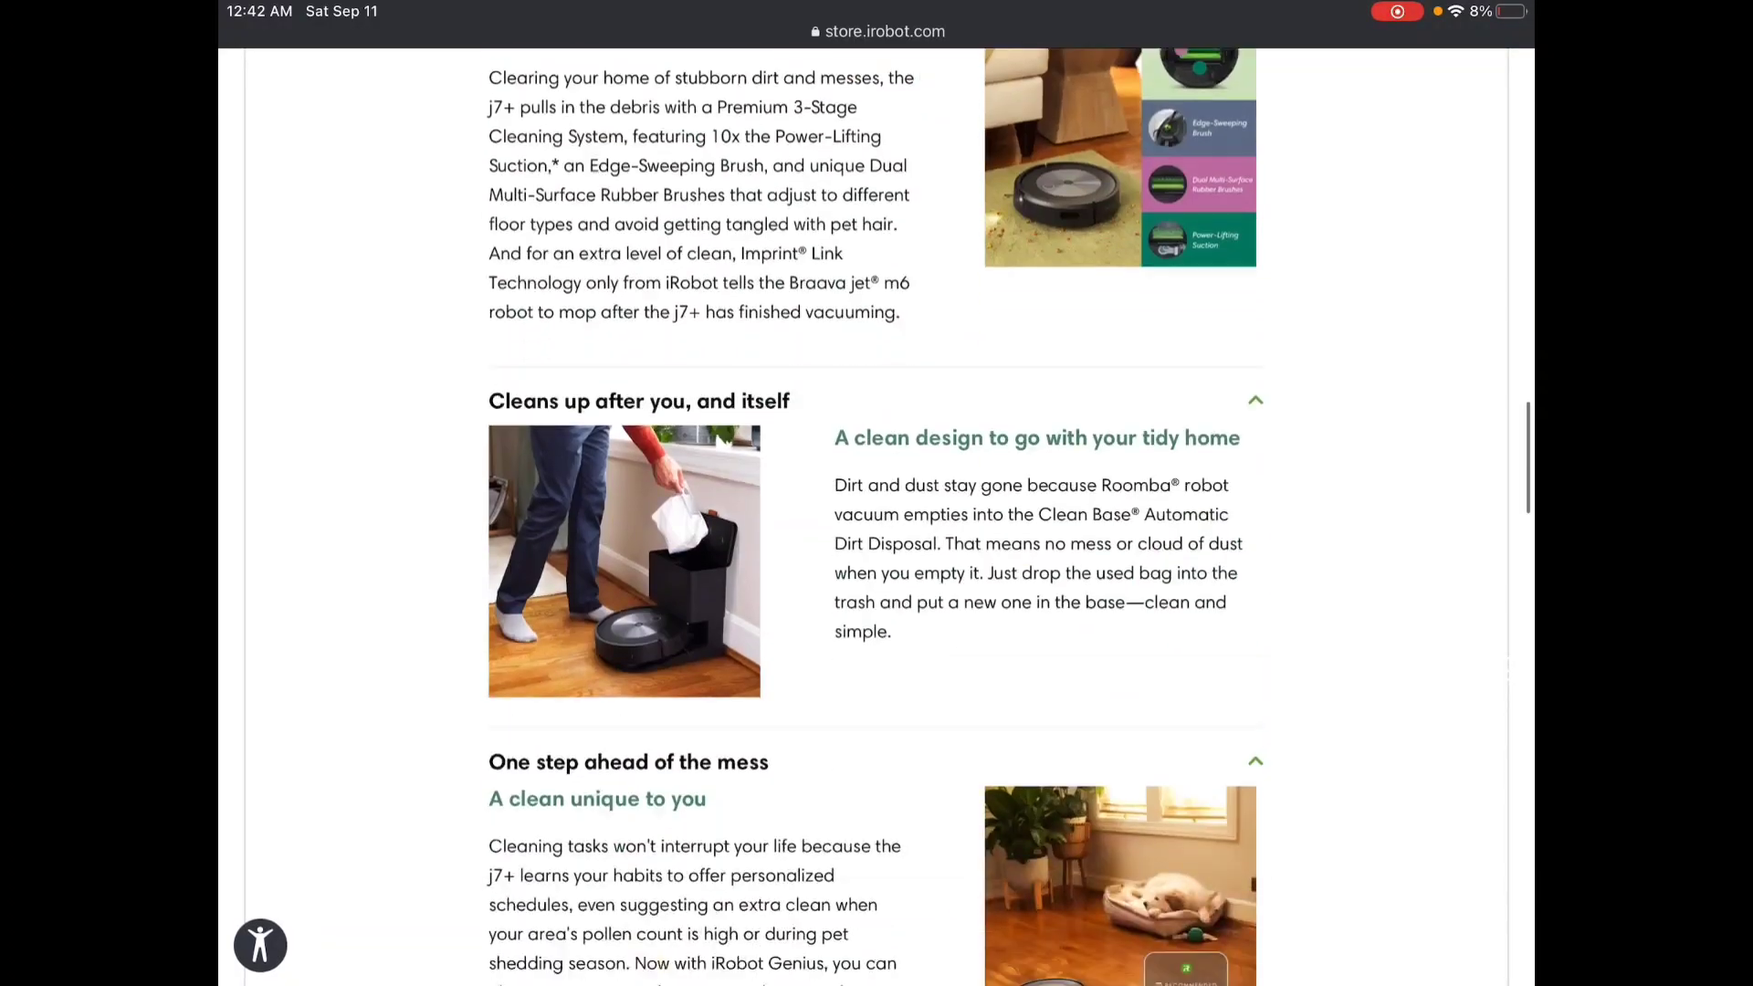
{"action": "scroll", "scroll_direction": "down", "scroll_amount": 3}
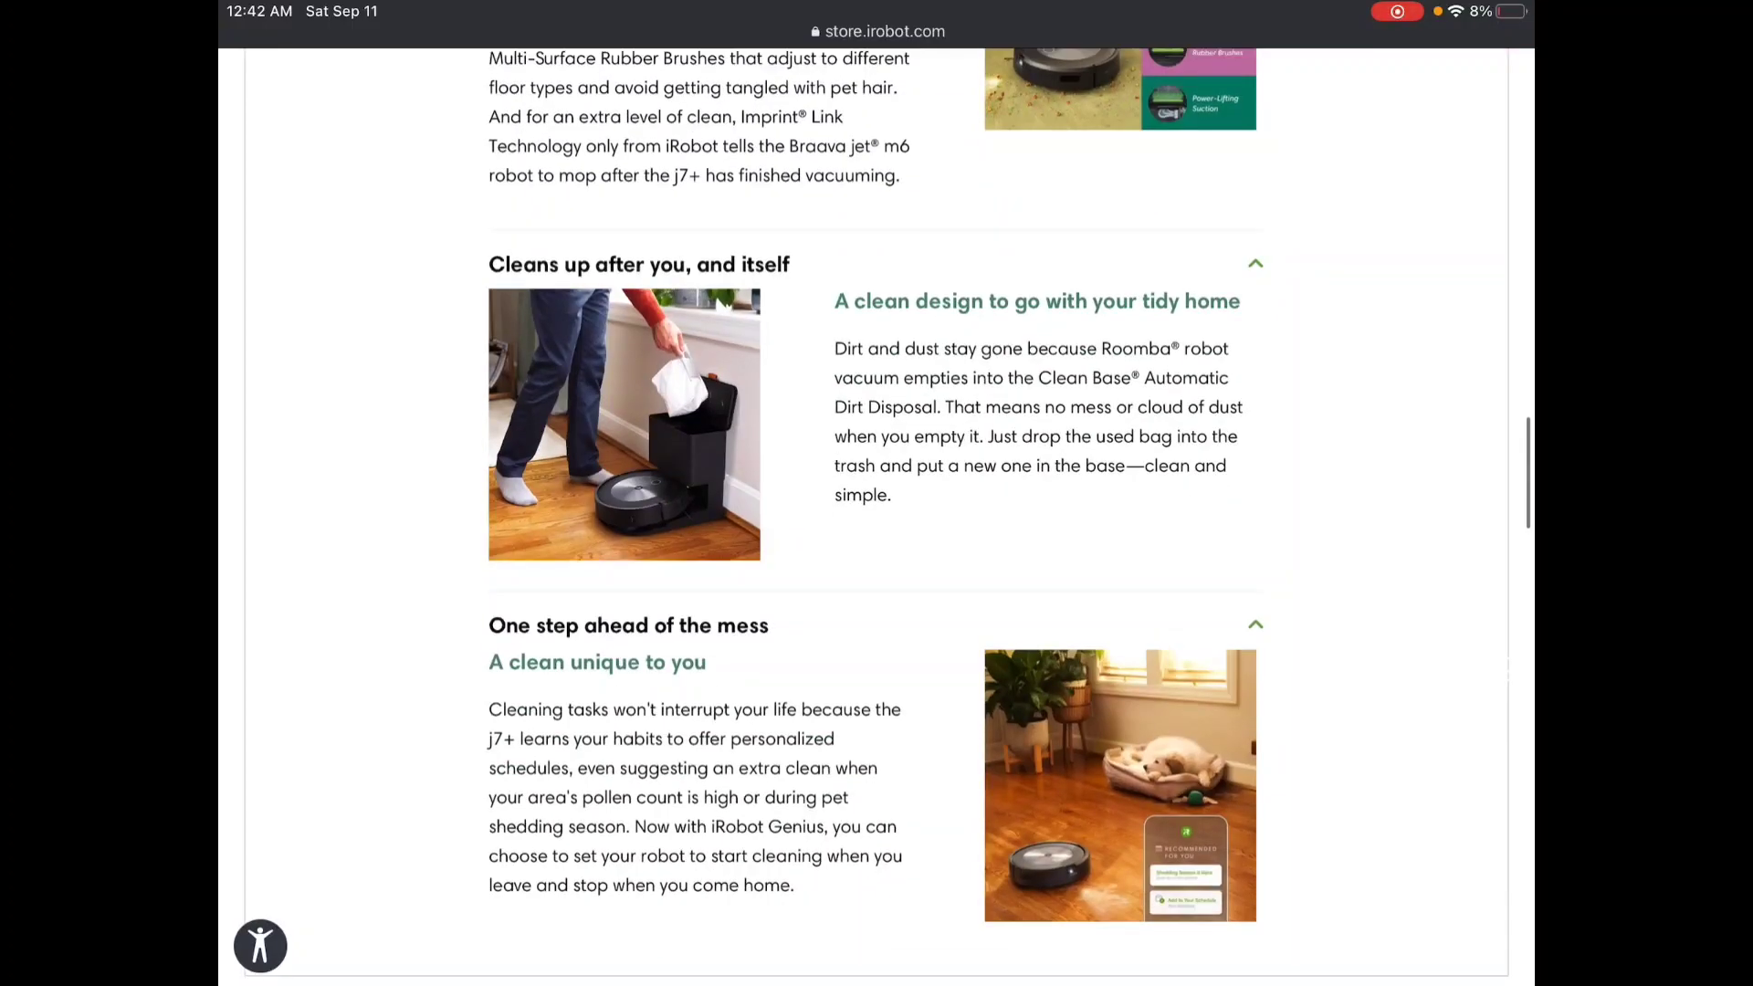
{"action": "scroll", "scroll_direction": "down", "scroll_amount": 3}
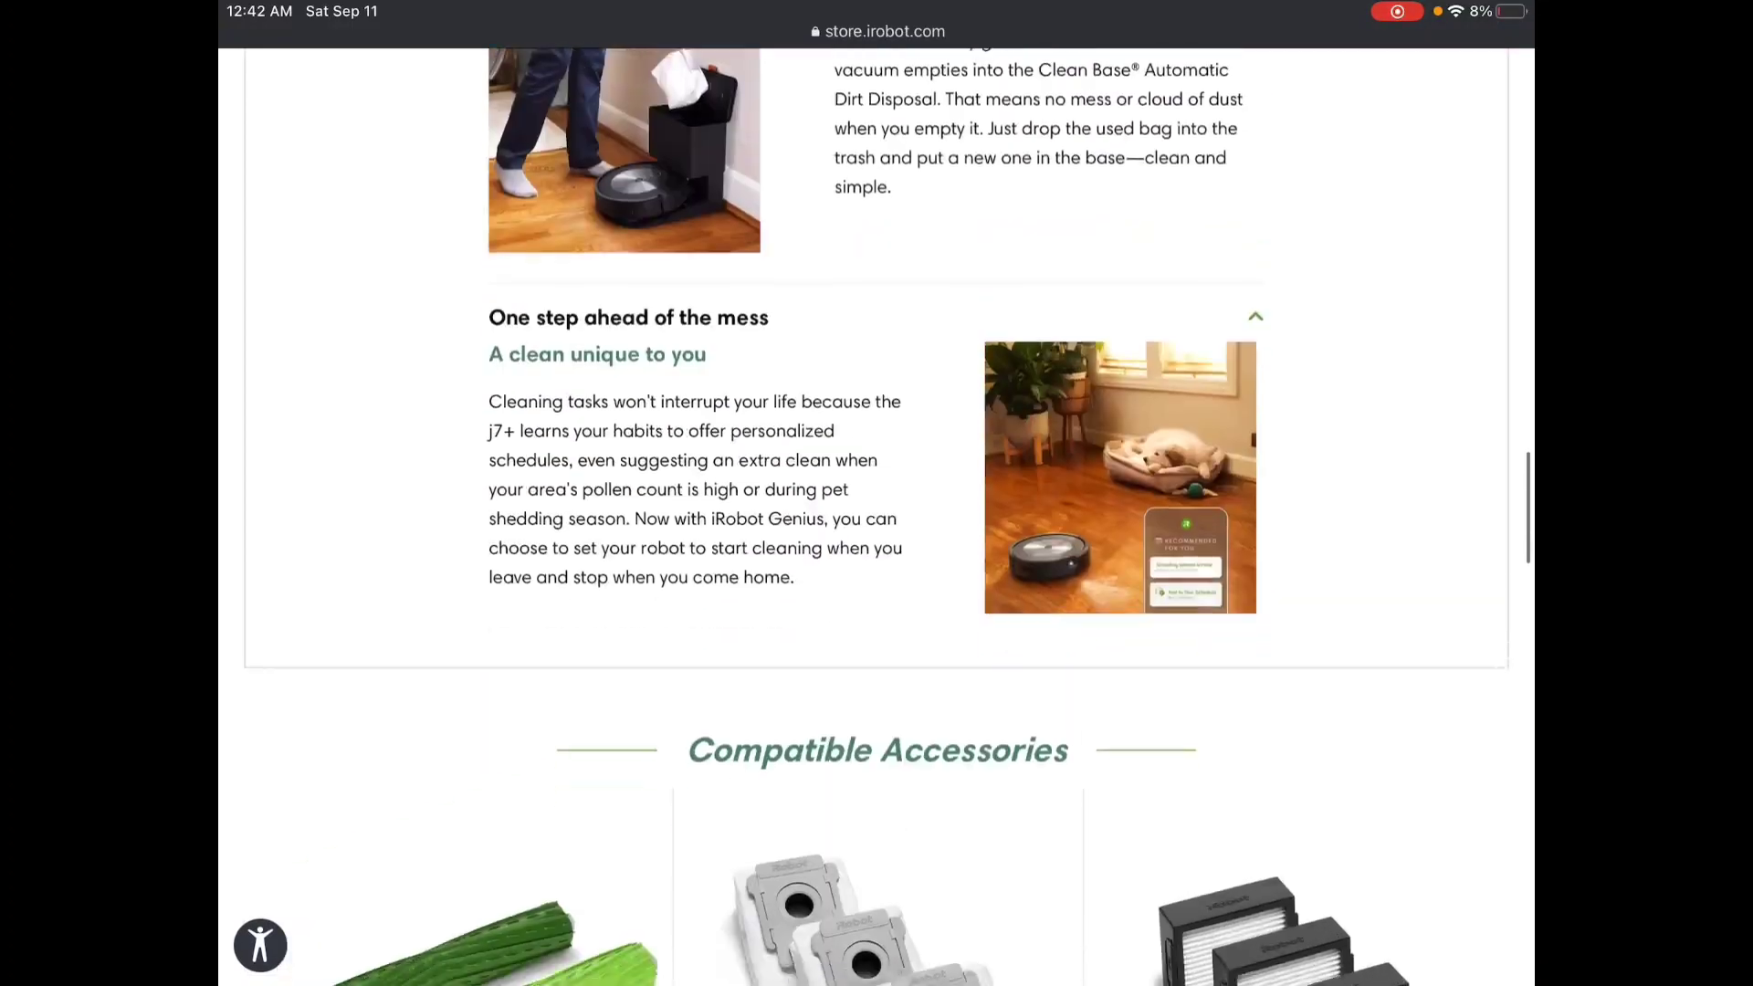
{"action": "scroll", "scroll_direction": "down", "scroll_amount": 3}
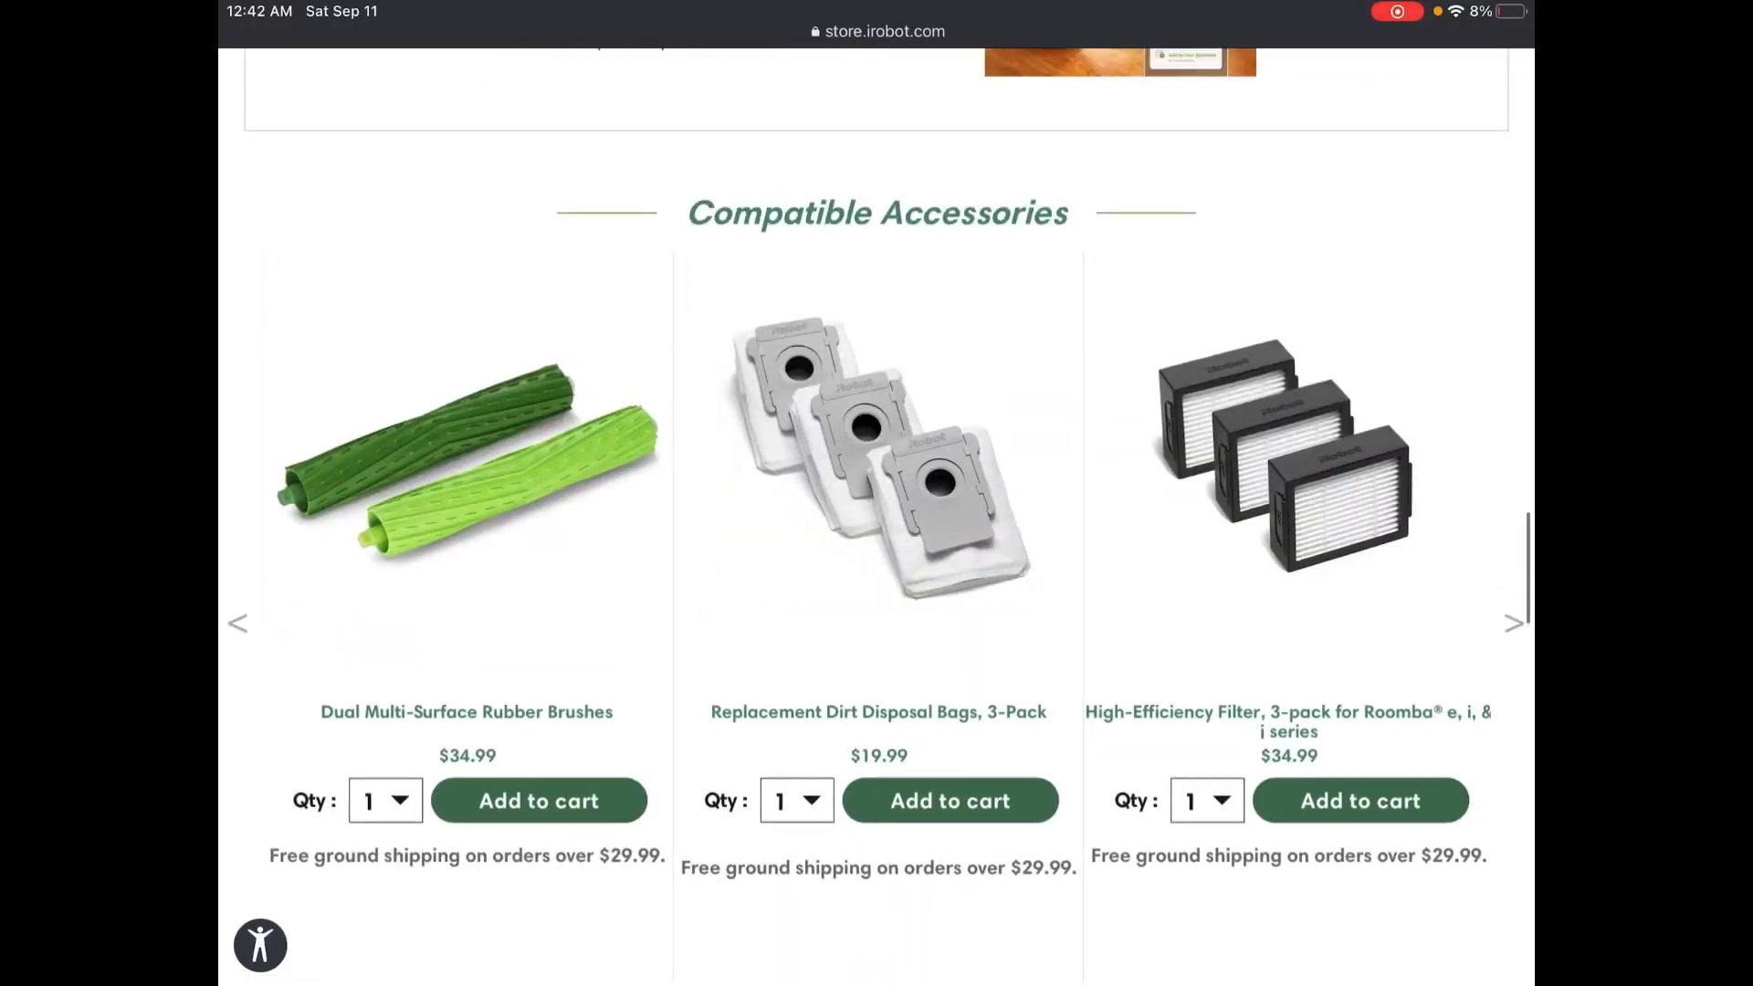
{"action": "scroll", "scroll_direction": "down", "scroll_amount": 3}
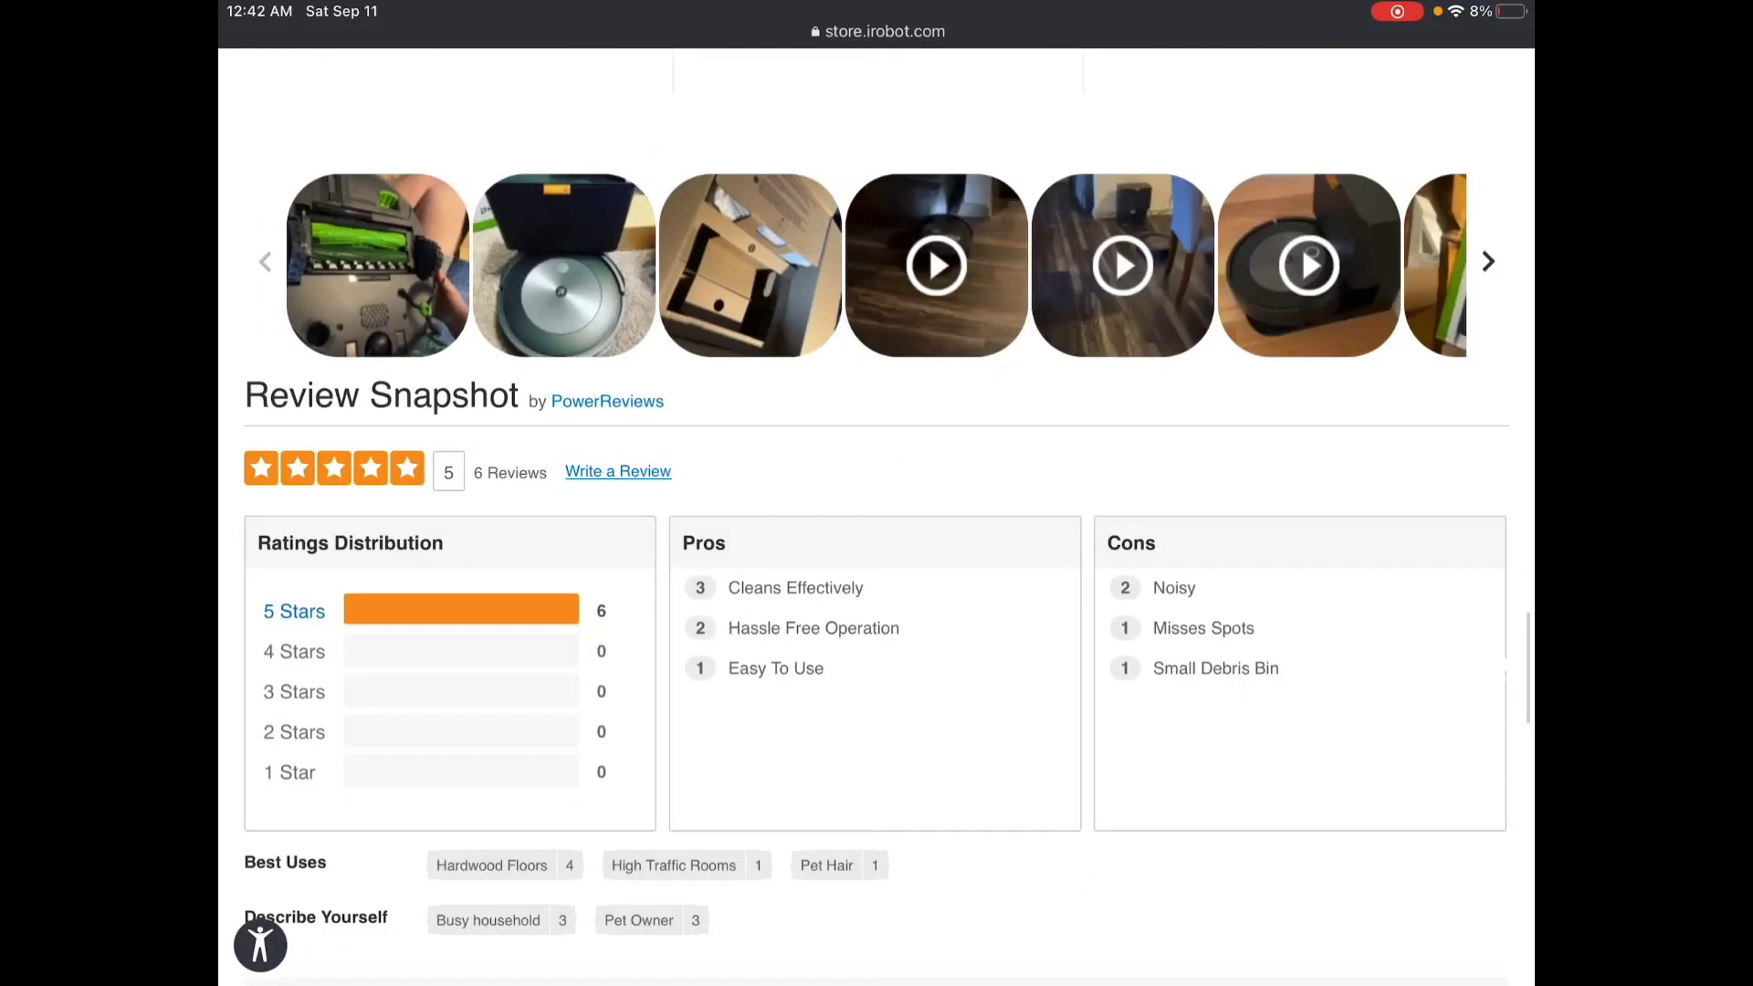
{"action": "left_click", "coordinate": [377, 265]}
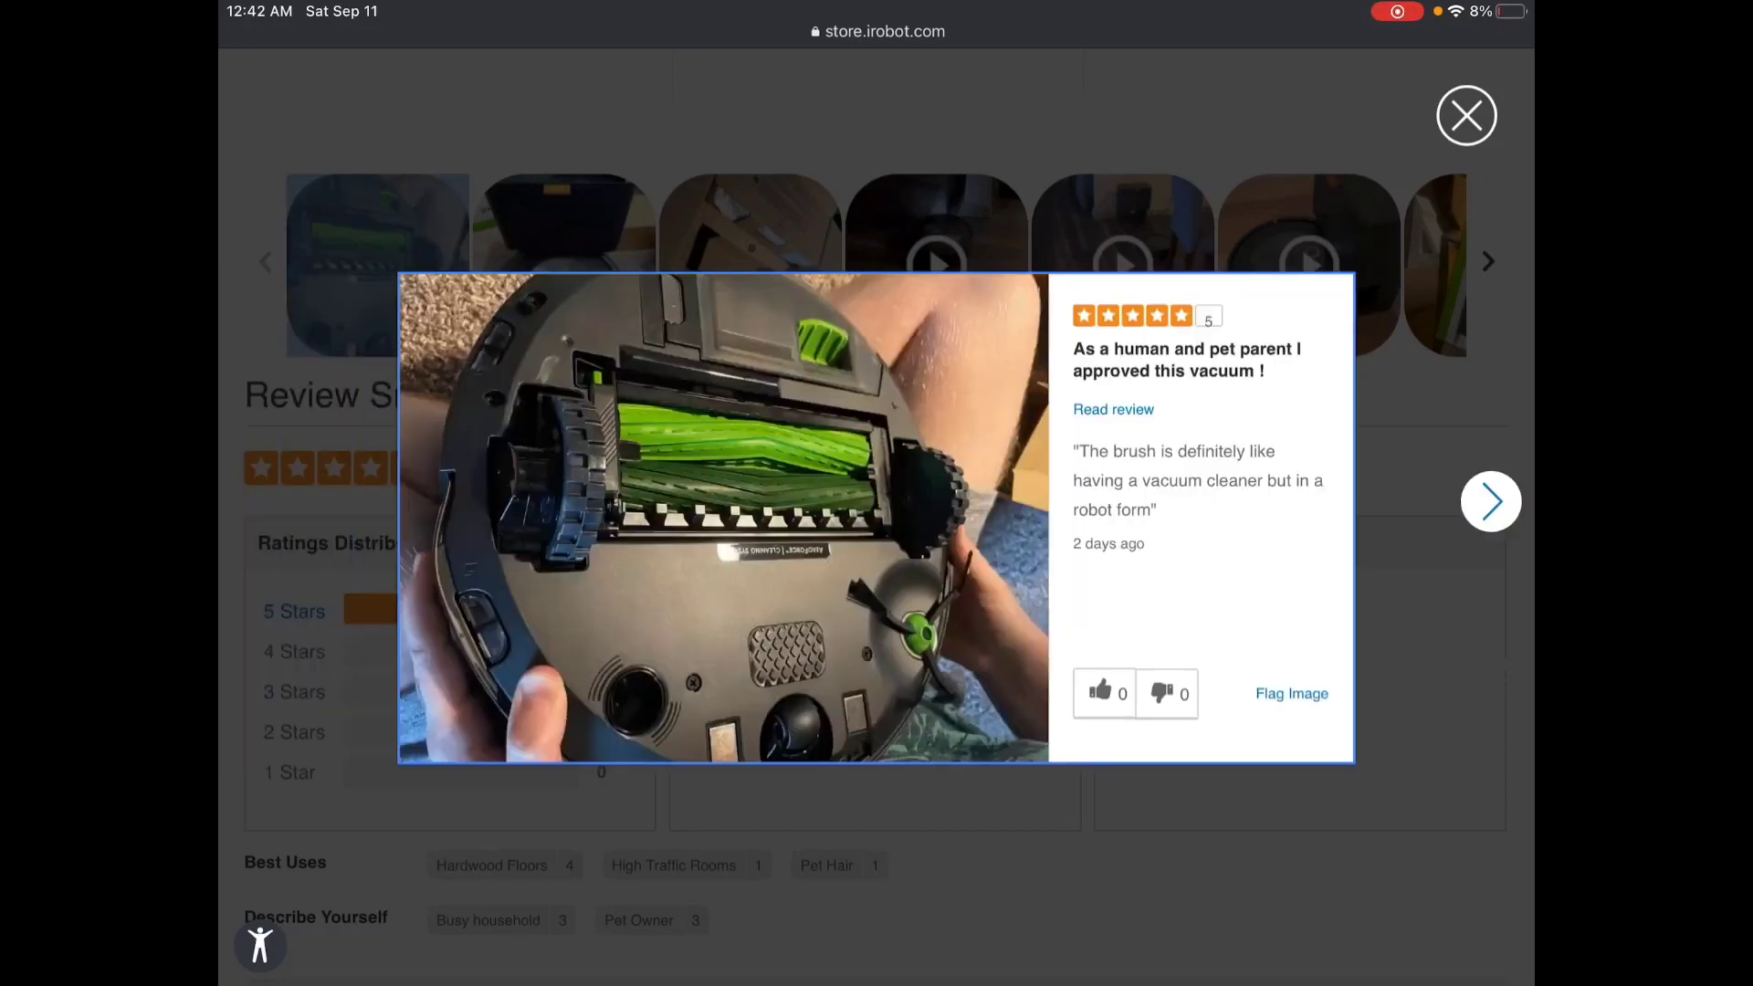
{"action": "left_click", "coordinate": [1490, 502]}
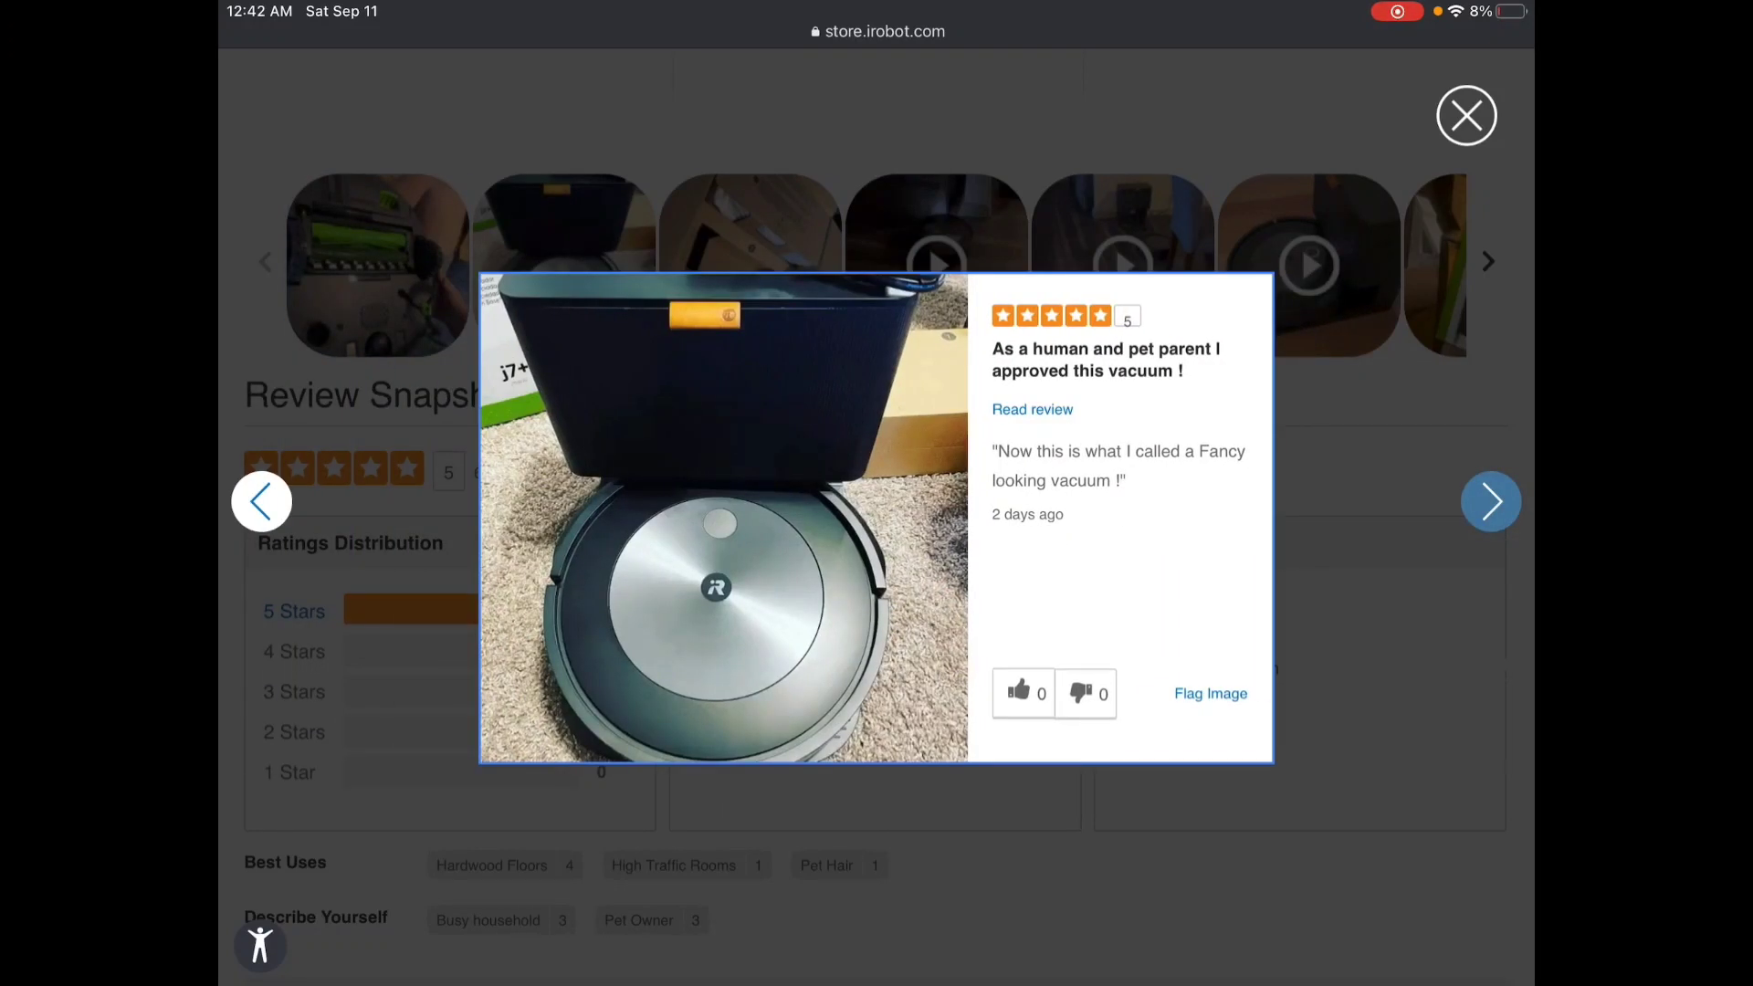
{"action": "left_click", "coordinate": [1490, 502]}
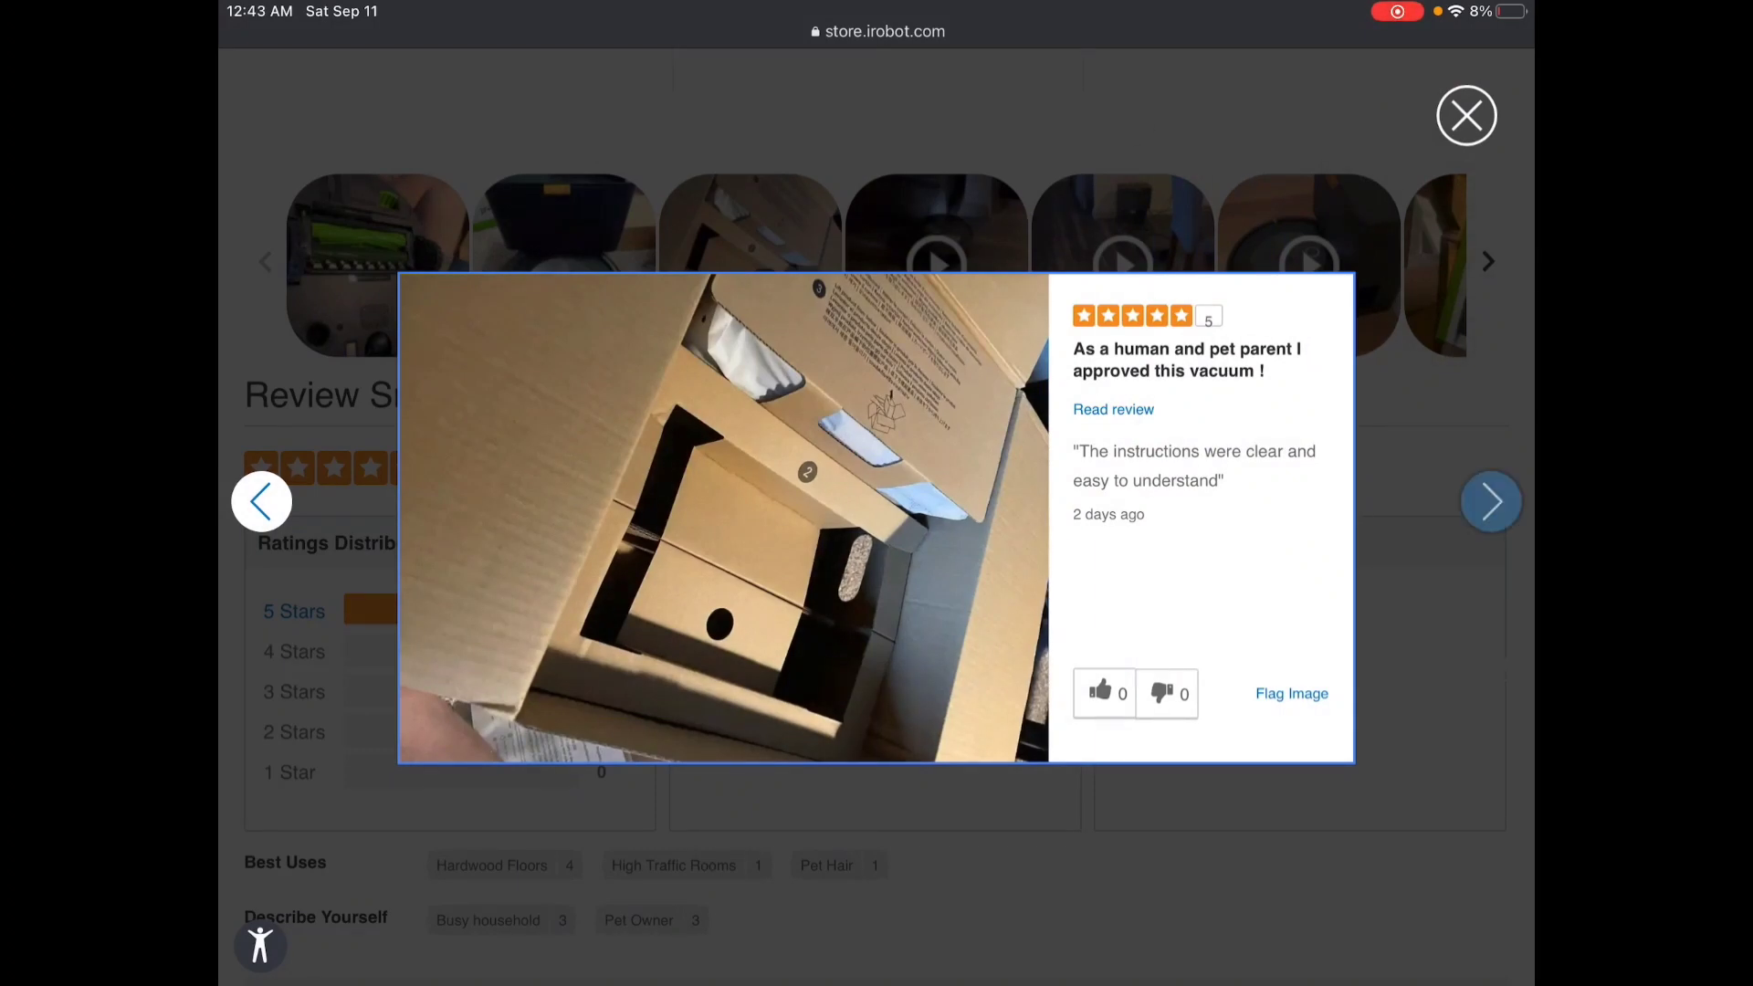
{"action": "left_click", "coordinate": [1465, 114]}
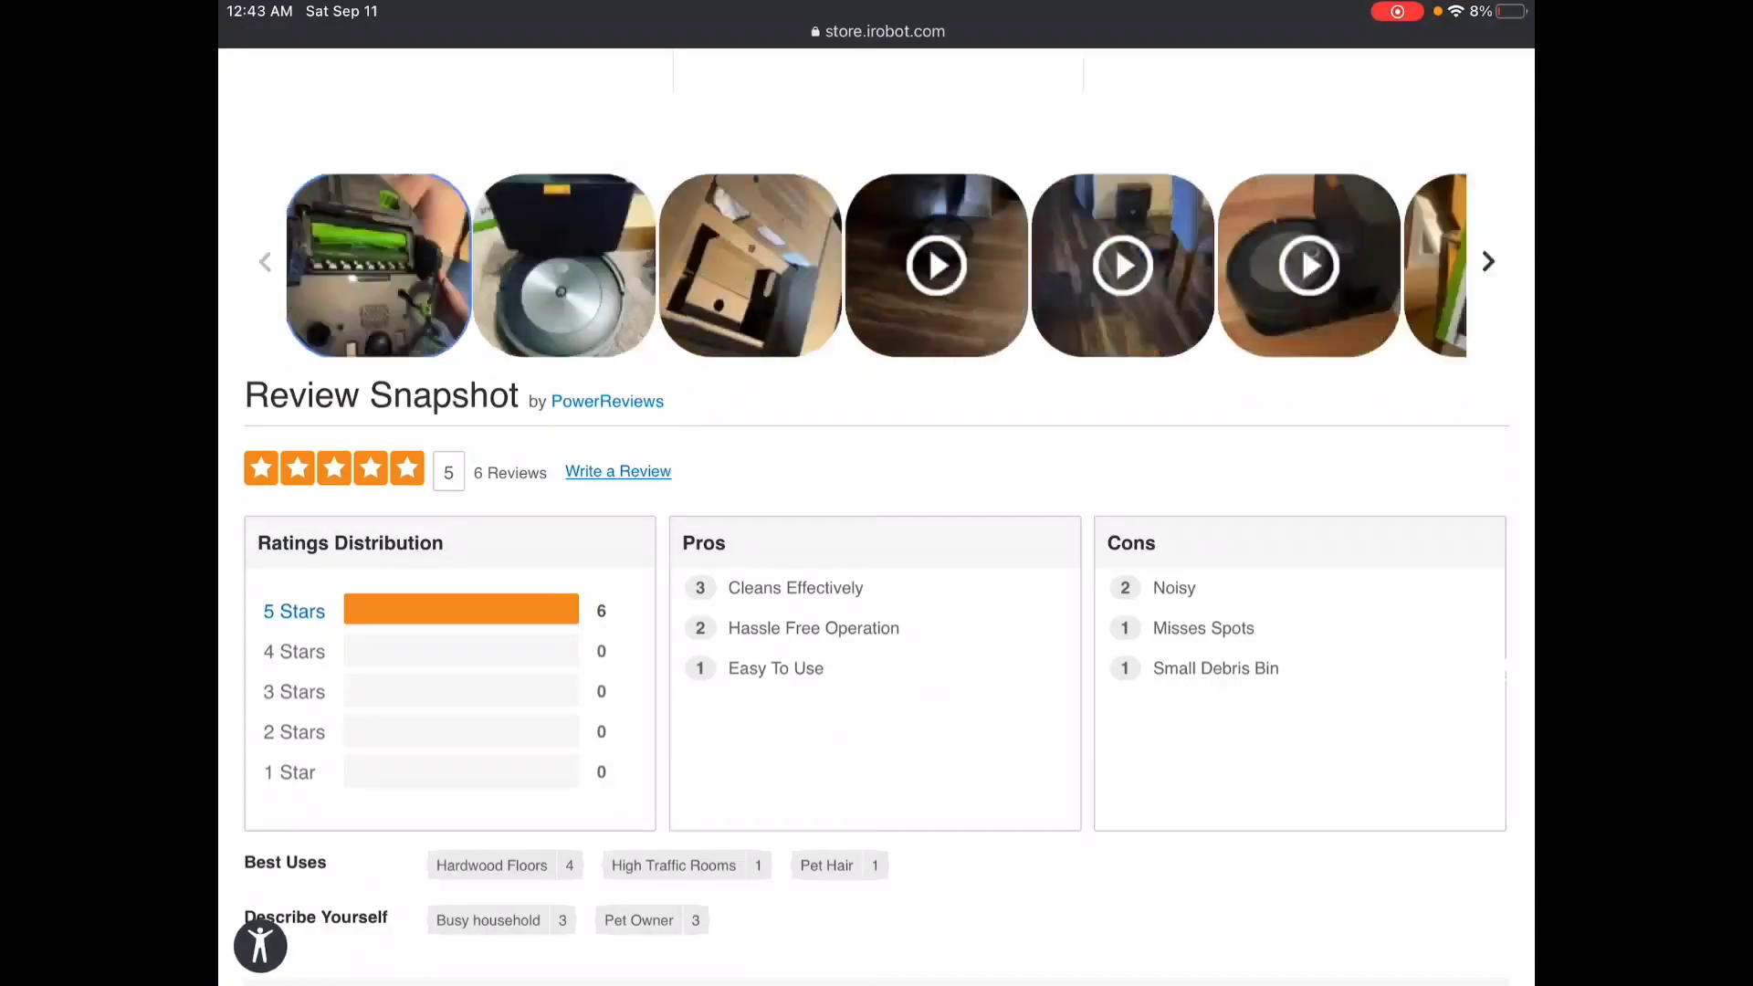
{"action": "left_click", "coordinate": [750, 264]}
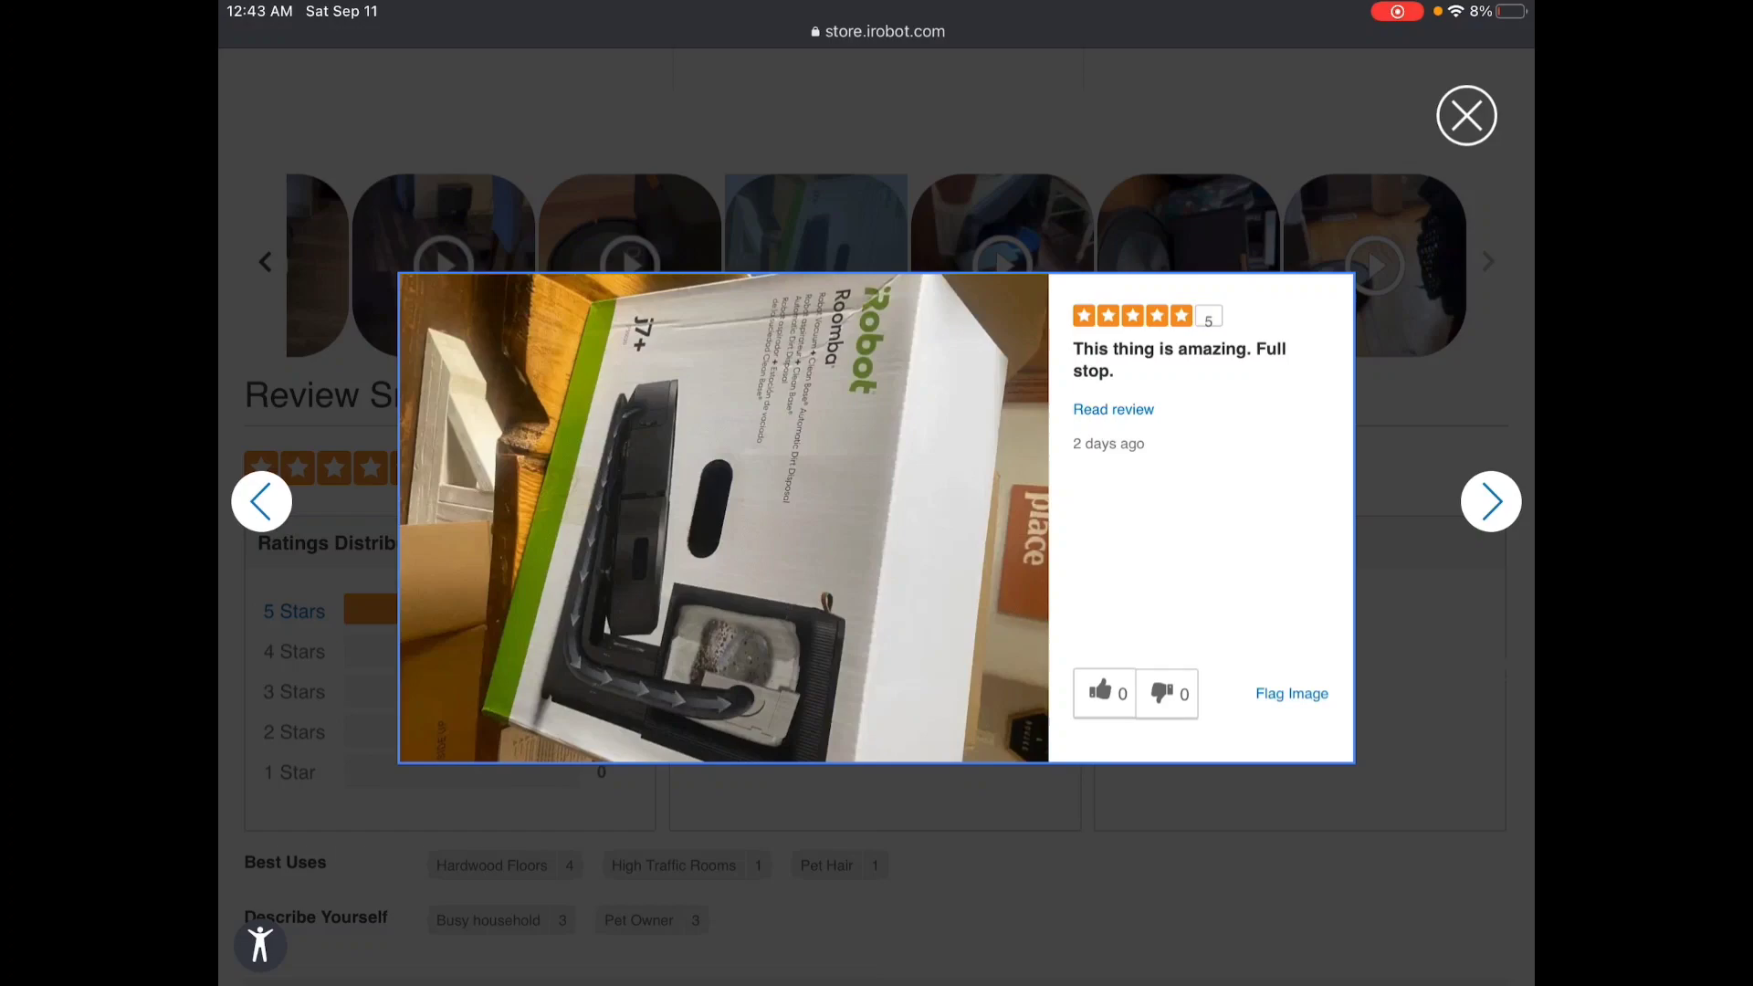
{"action": "left_click", "coordinate": [1466, 115]}
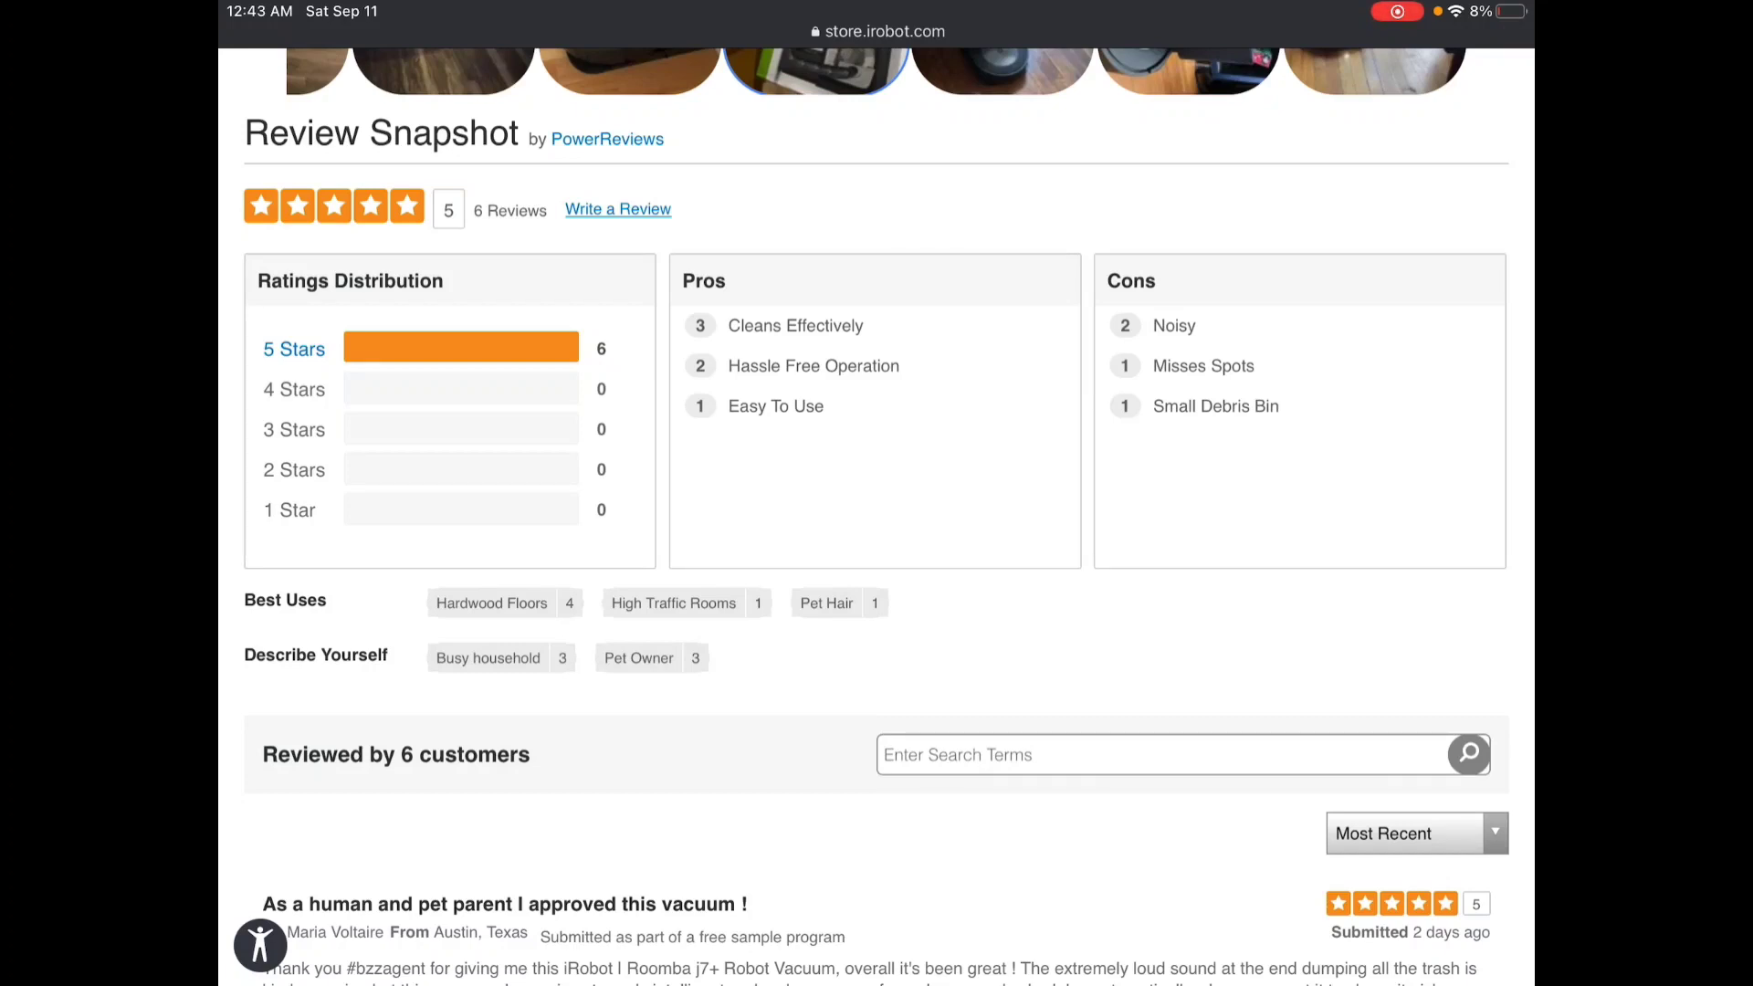
Scroll through the six customer reviews and return to the Clean Base feature section.
{"action": "scroll", "scroll_direction": "down", "scroll_amount": 3}
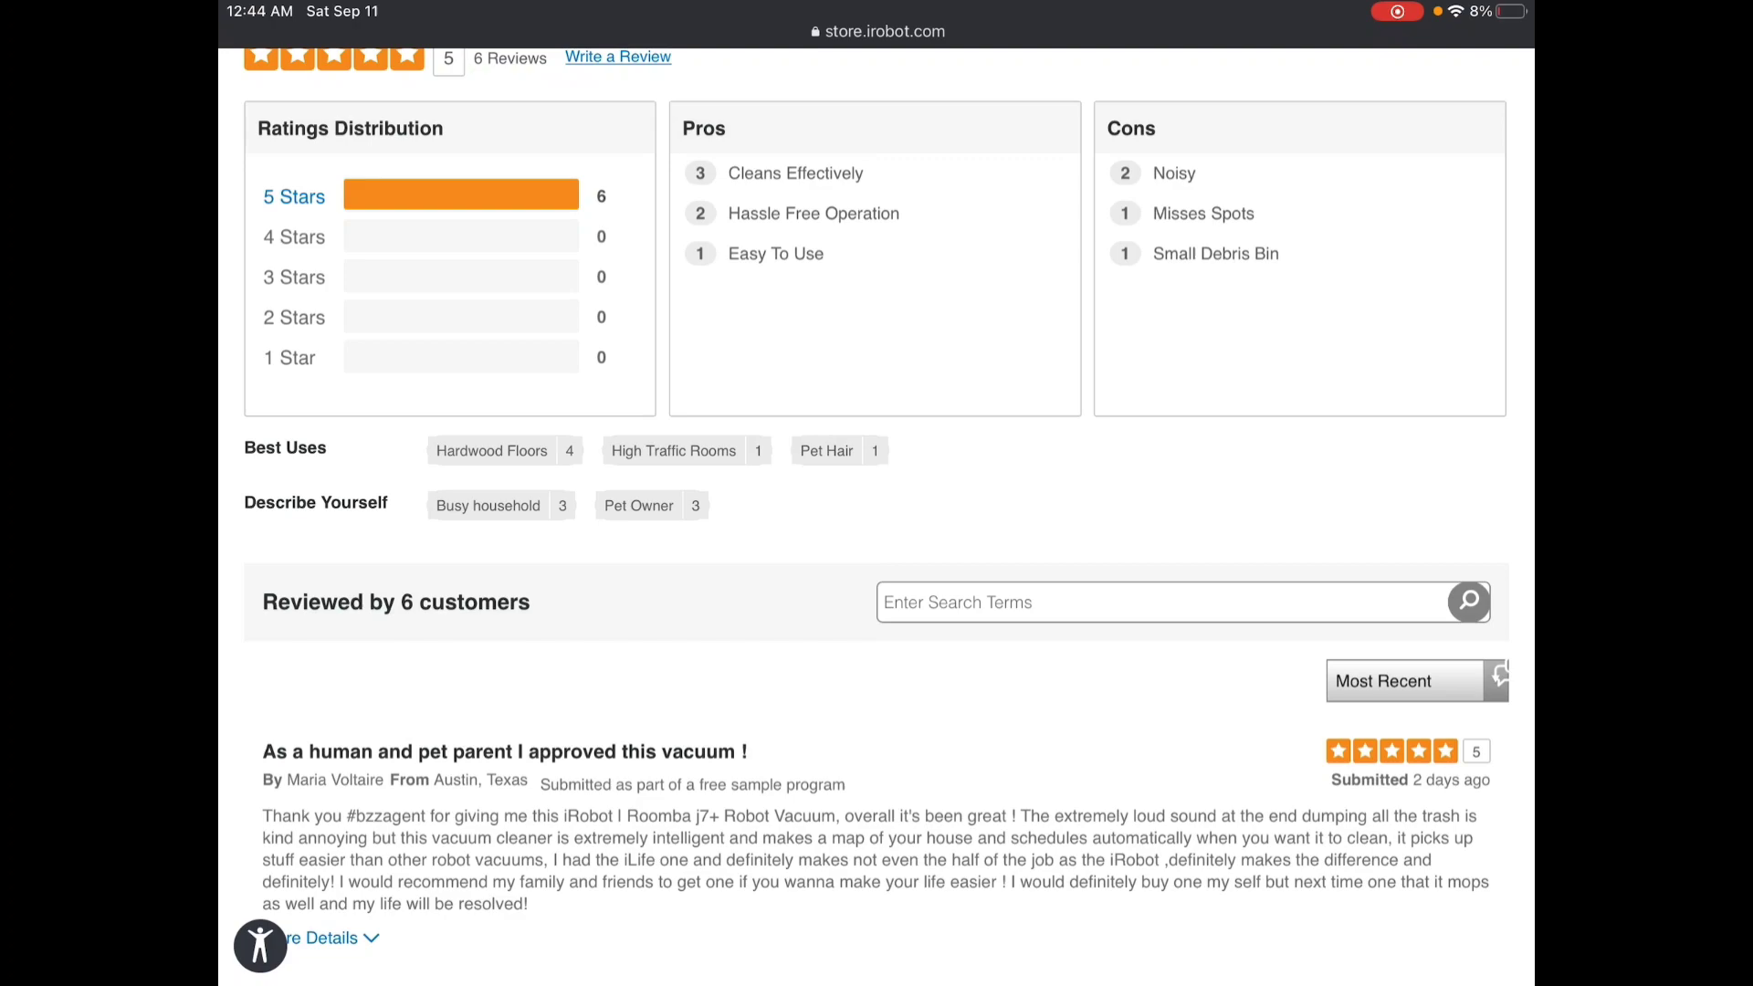
{"action": "scroll", "scroll_direction": "down", "scroll_amount": 3}
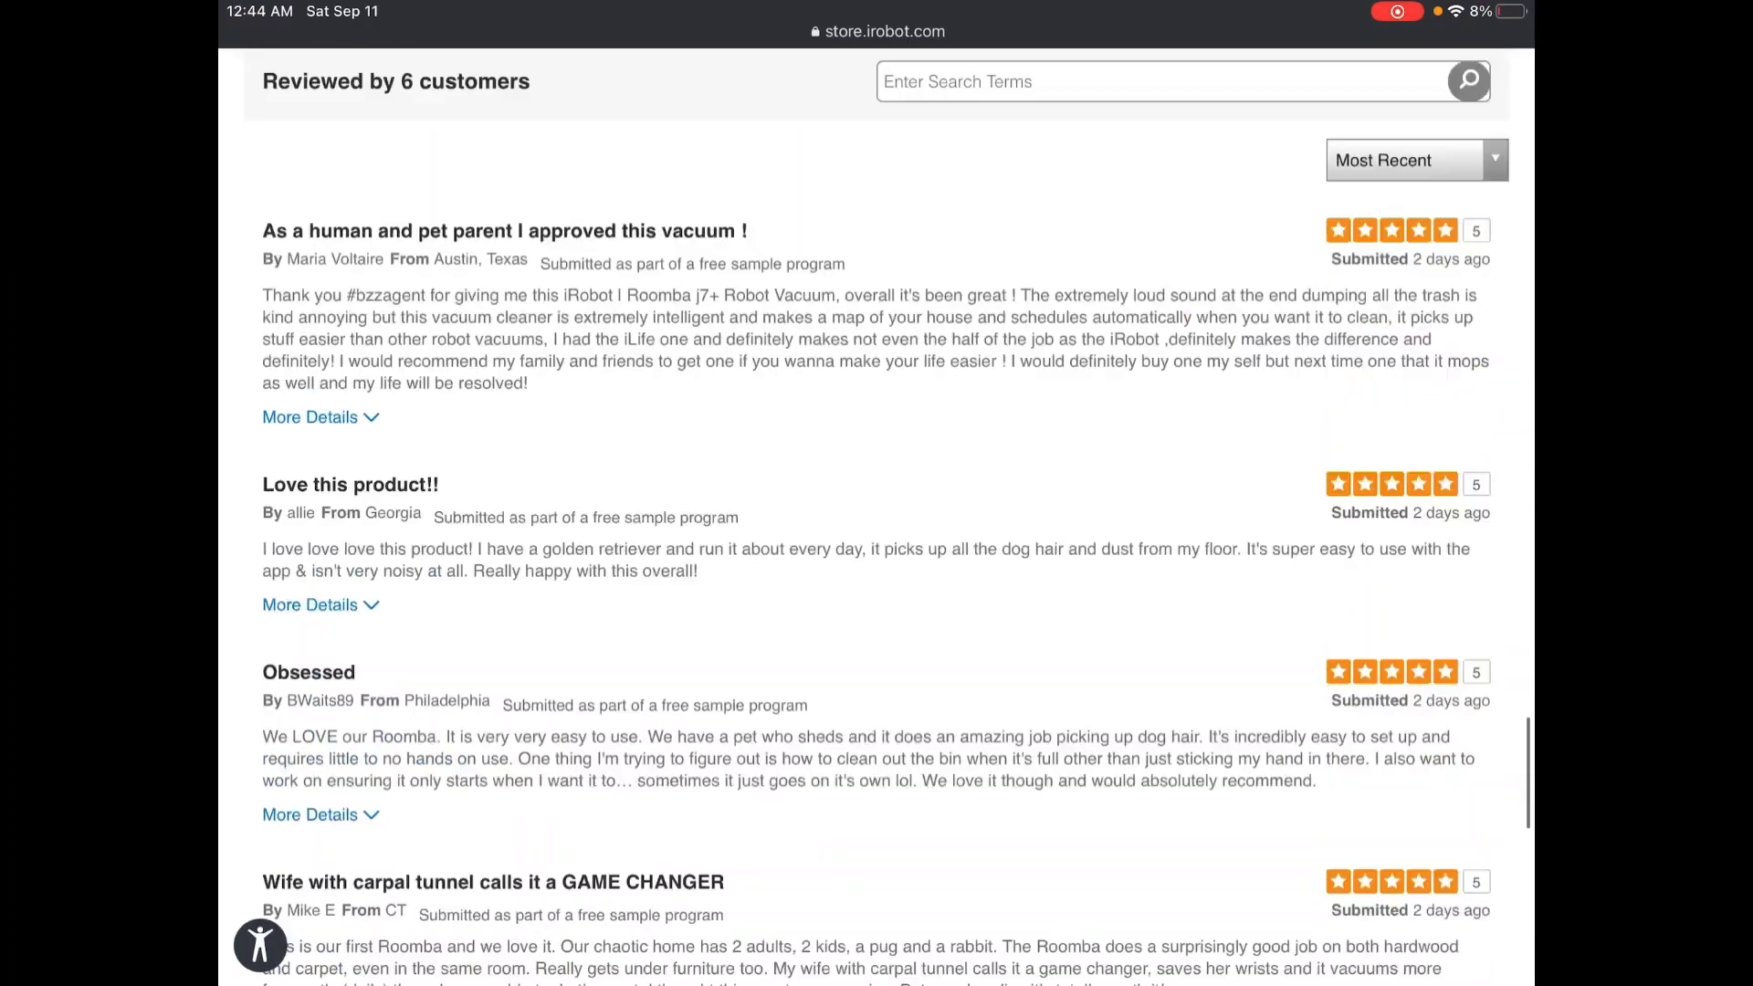
{"action": "scroll", "scroll_direction": "down", "scroll_amount": 3}
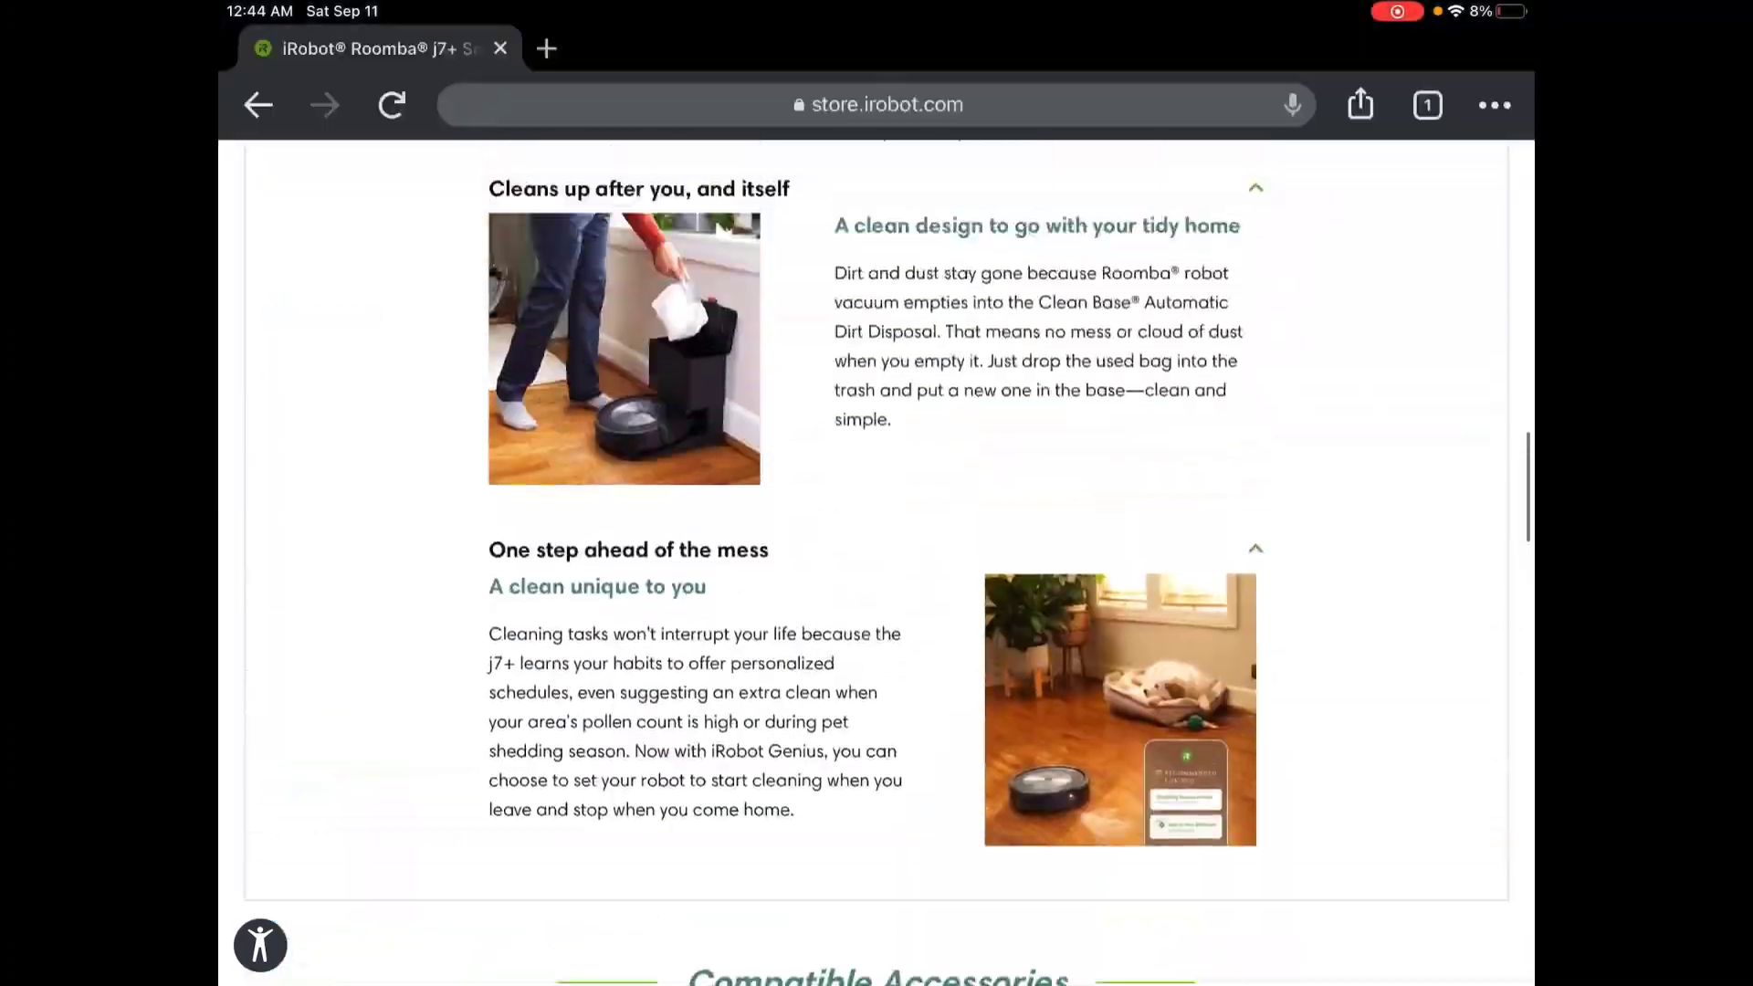
Scroll to the j7+ page header and dismiss the Products dropdown menu.
{"action": "scroll", "scroll_direction": "up", "scroll_amount": 3}
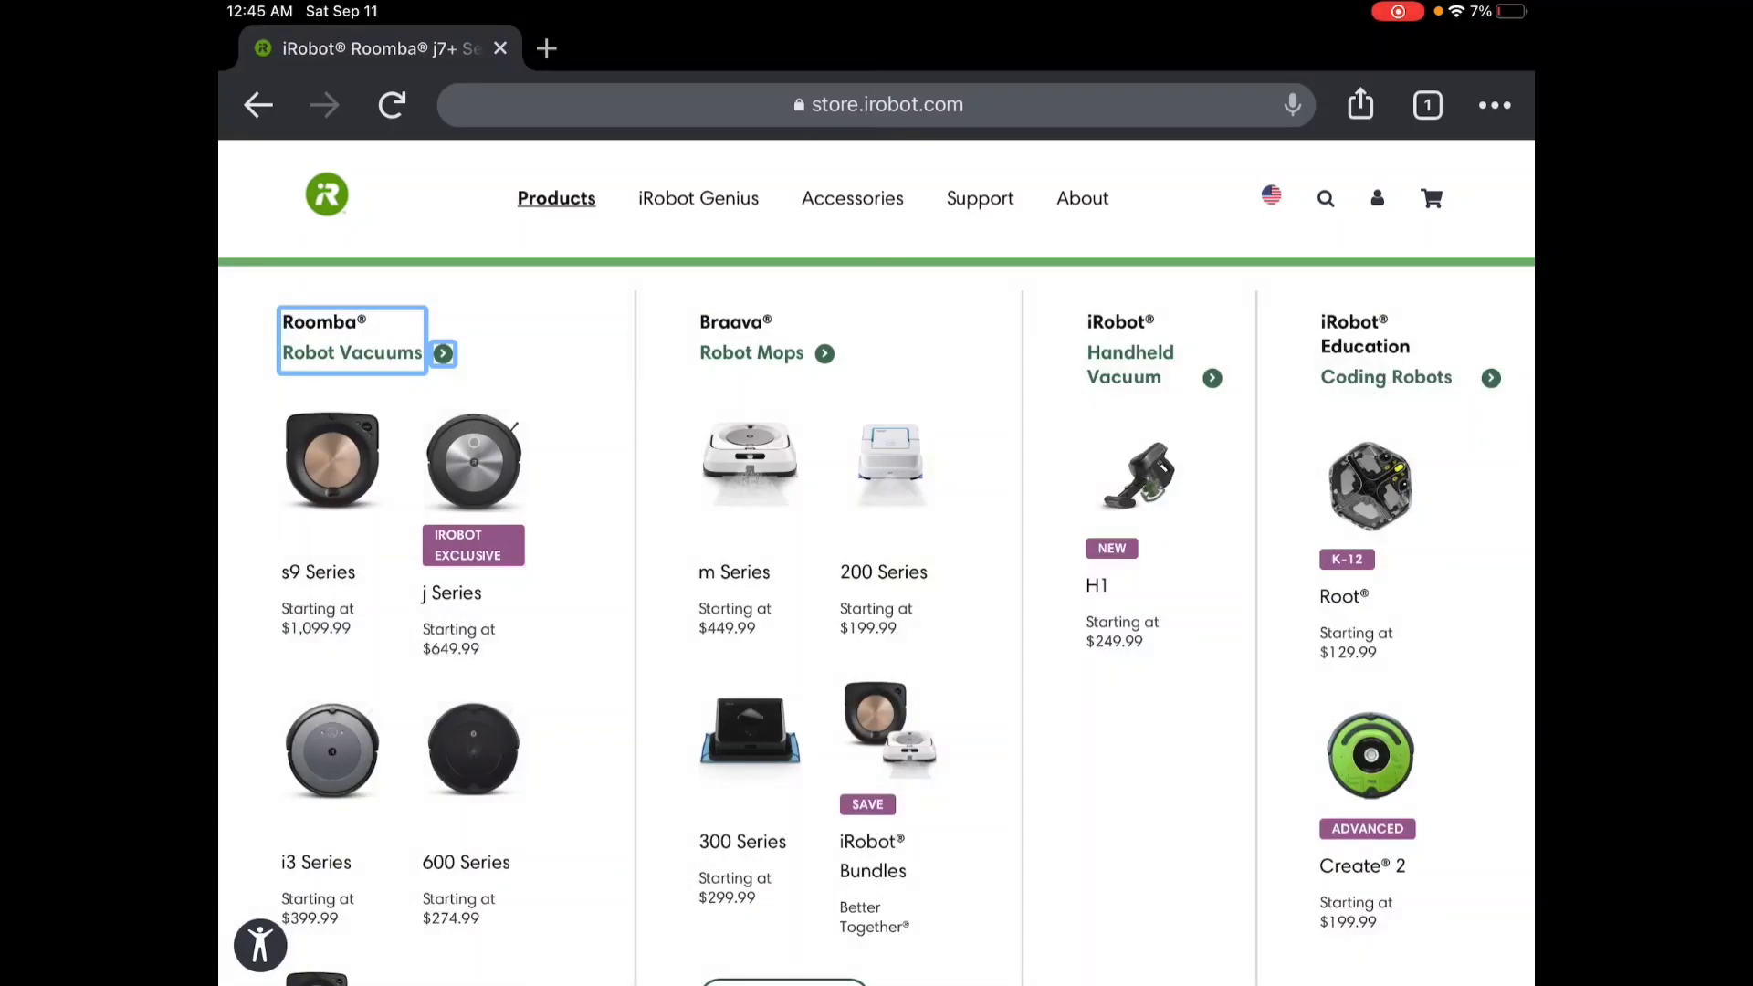
{"action": "left_click", "coordinate": [472, 460]}
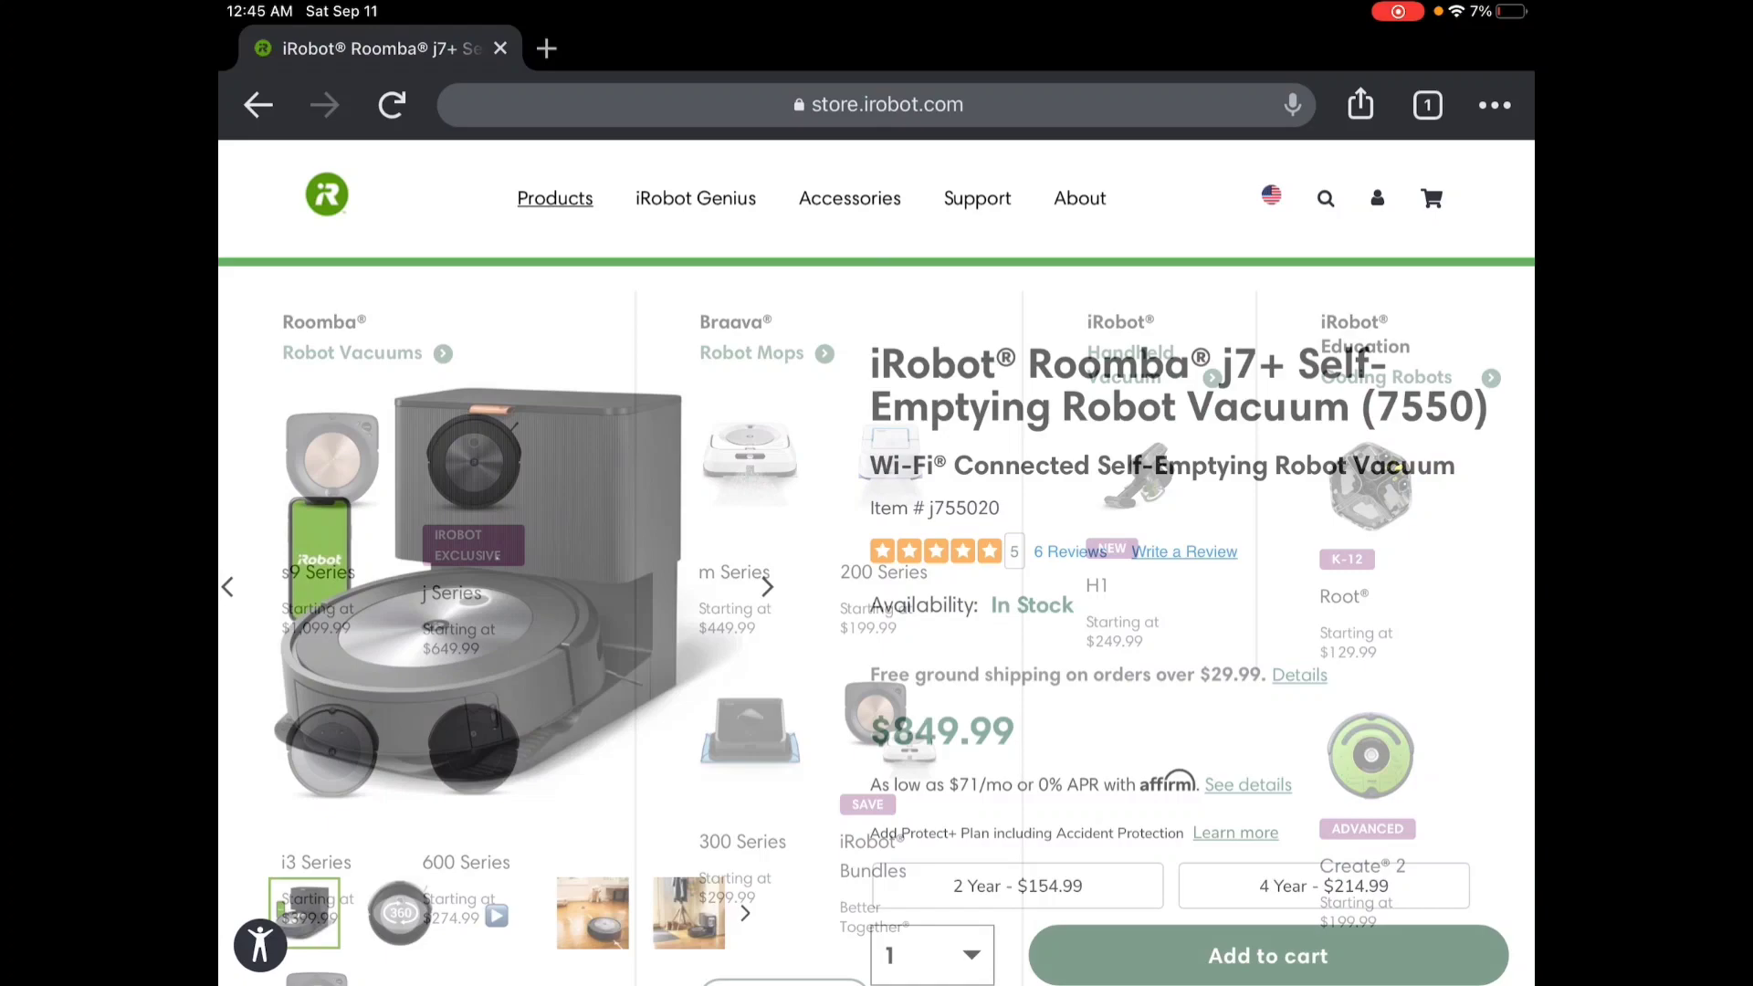